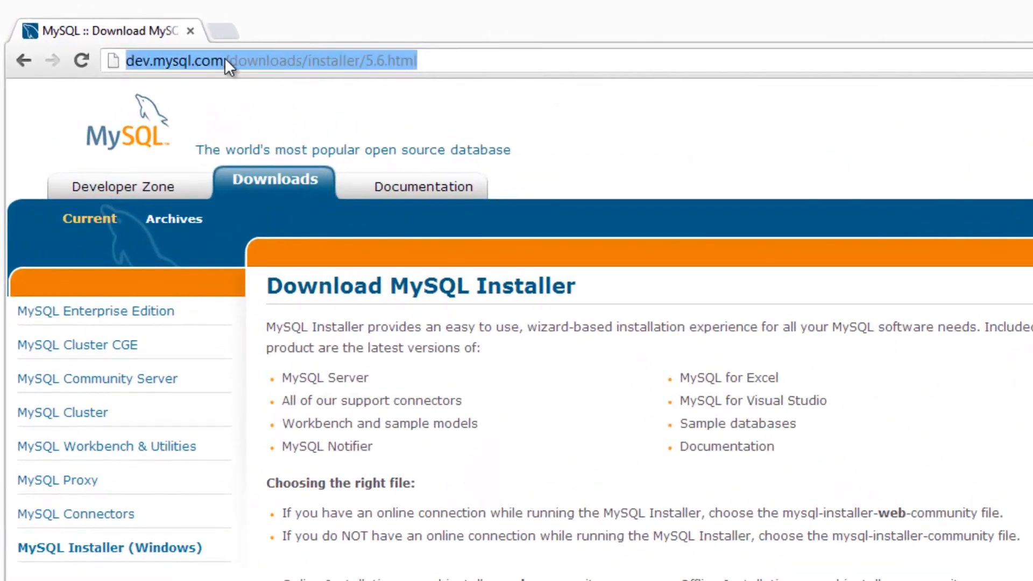
{"action": "mouse_move", "coordinate": [330, 78]}
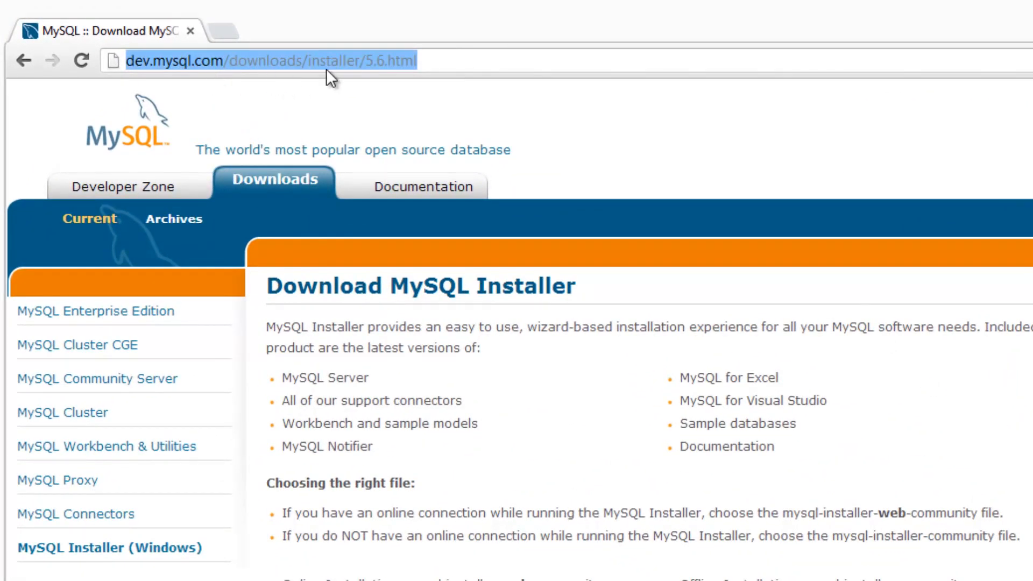
{"action": "mouse_move", "coordinate": [371, 68]}
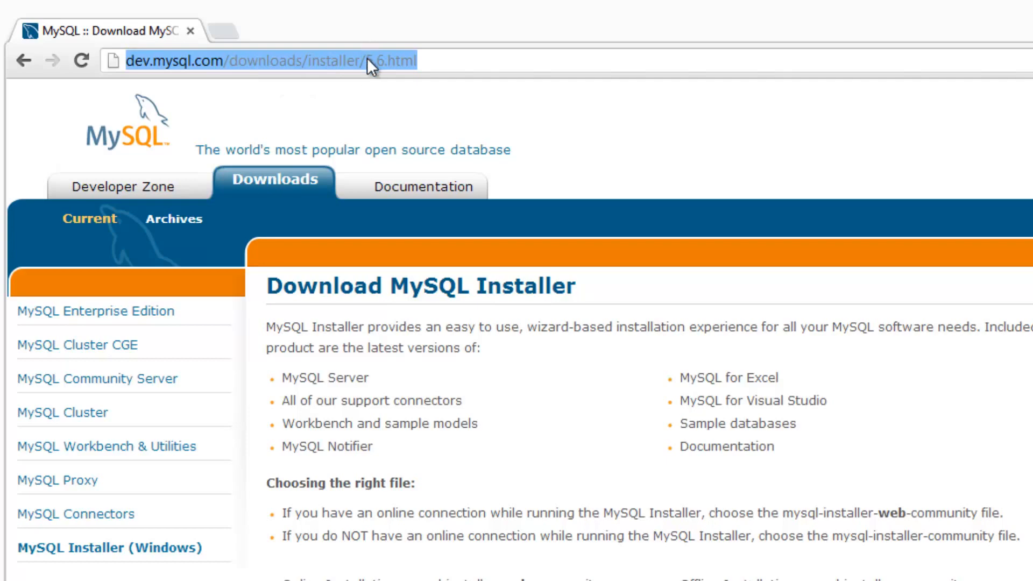
{"action": "mouse_move", "coordinate": [390, 529]}
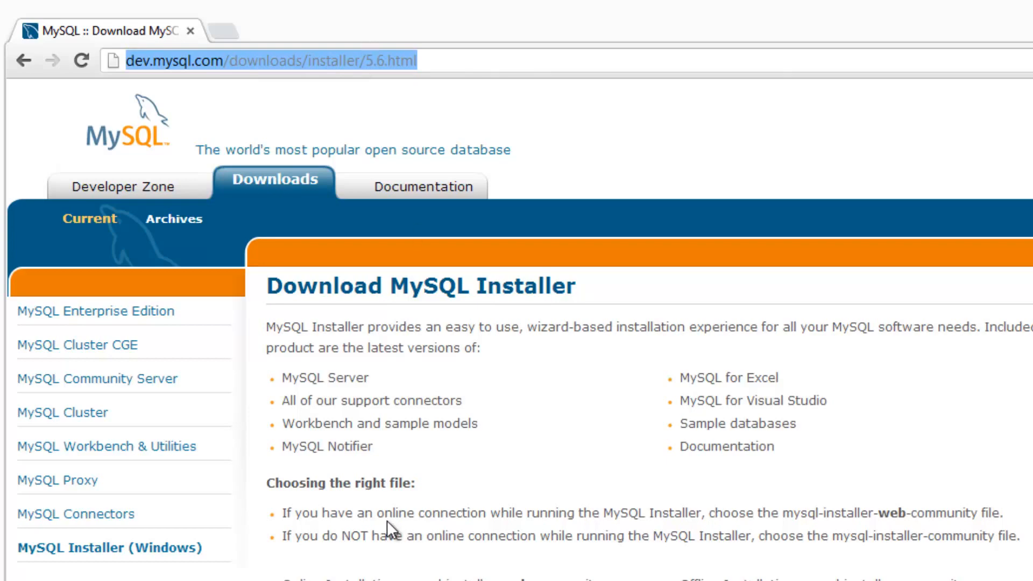
Download the 179.8M offline MySQL Installer 5.6.12 MSI without signing in, then run it
{"action": "scroll", "scroll_direction": "down", "scroll_amount": 3}
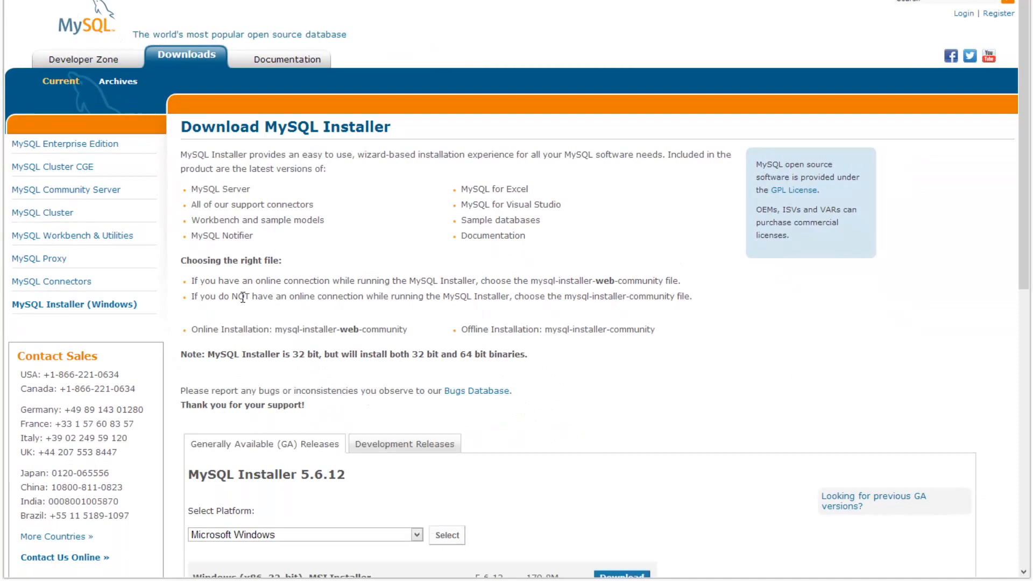
{"action": "mouse_move", "coordinate": [293, 297]}
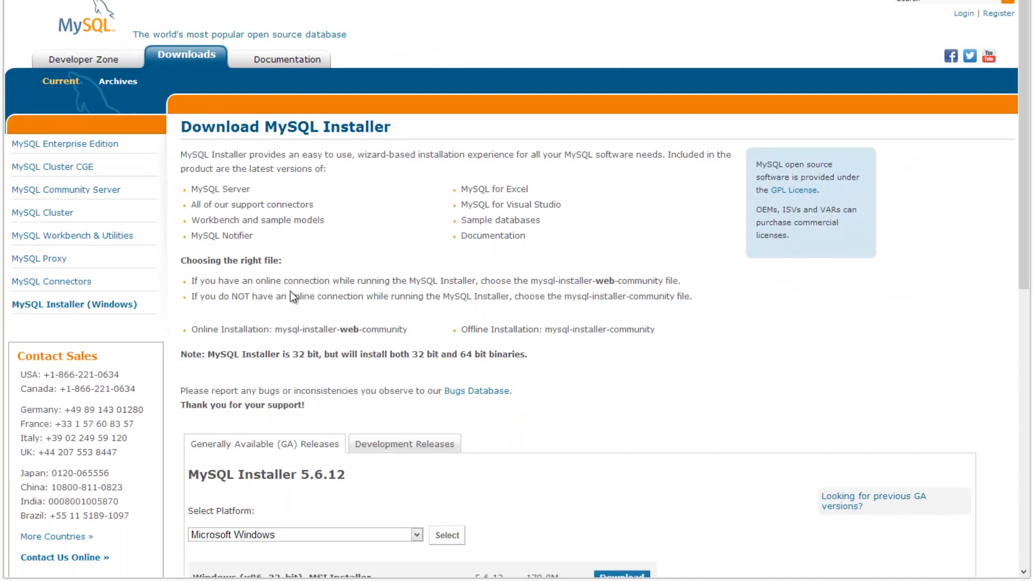
{"action": "scroll", "scroll_direction": "down", "scroll_amount": 3}
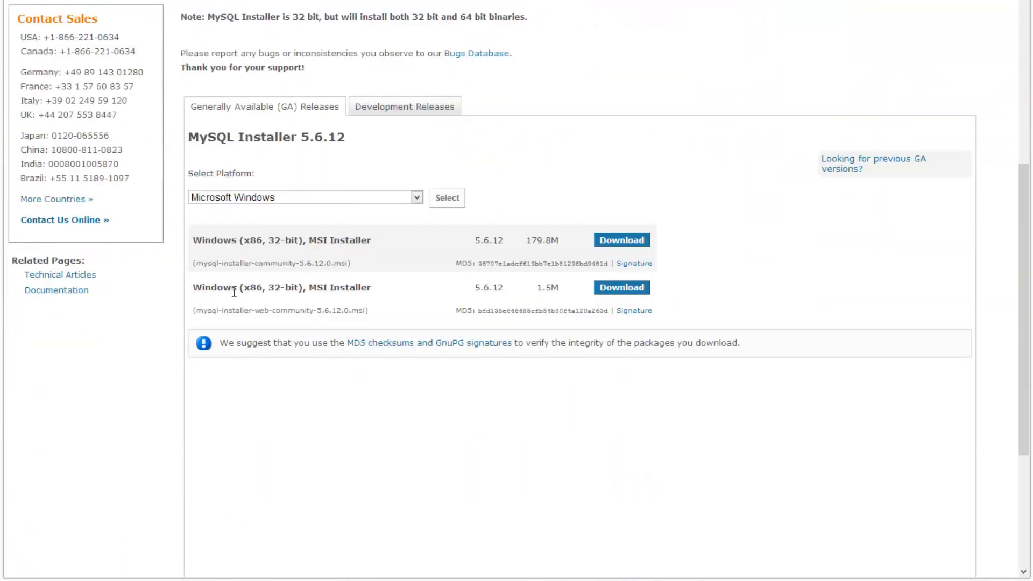
{"action": "mouse_move", "coordinate": [295, 304]}
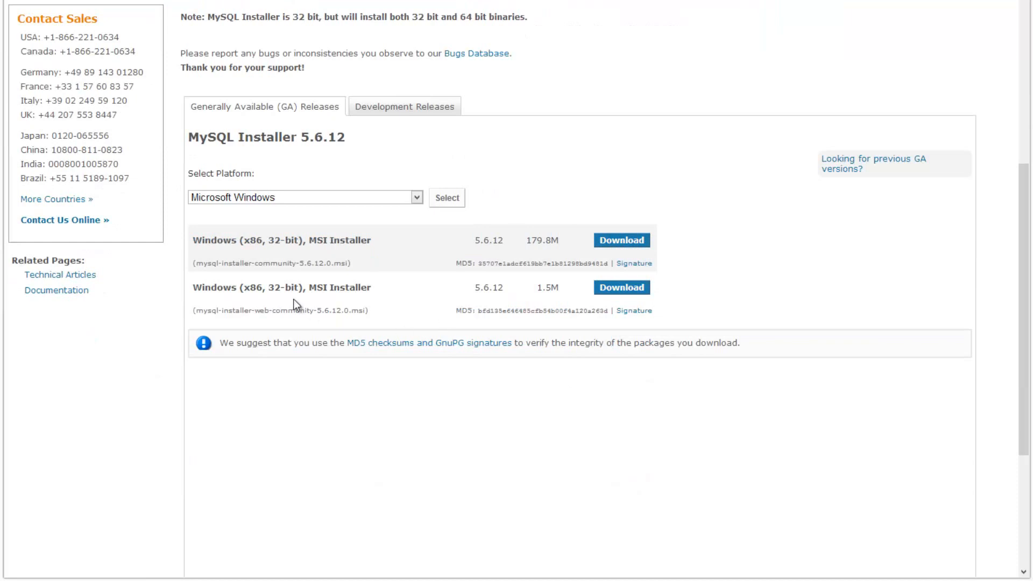
{"action": "mouse_move", "coordinate": [408, 311]}
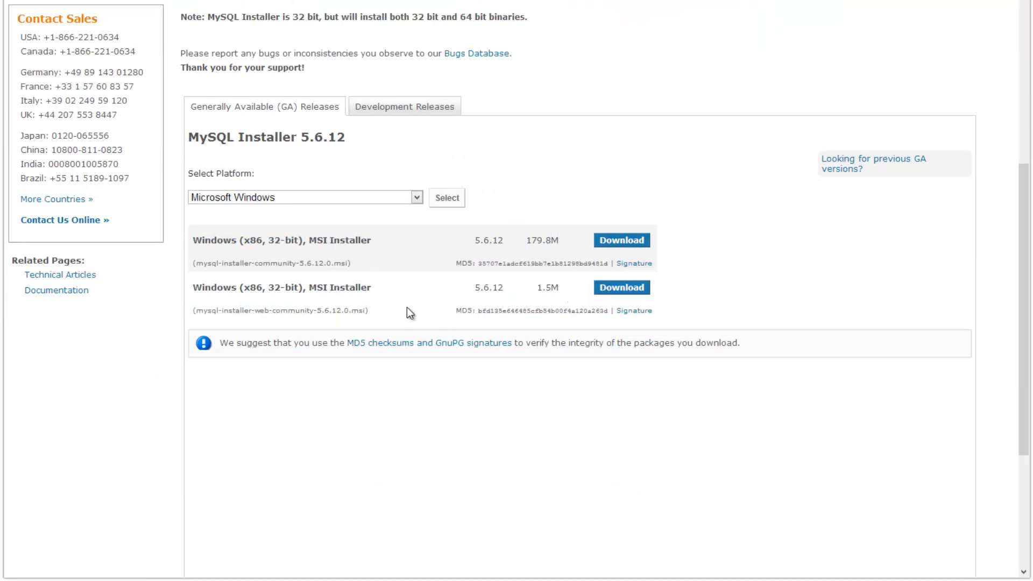
{"action": "mouse_move", "coordinate": [532, 290]}
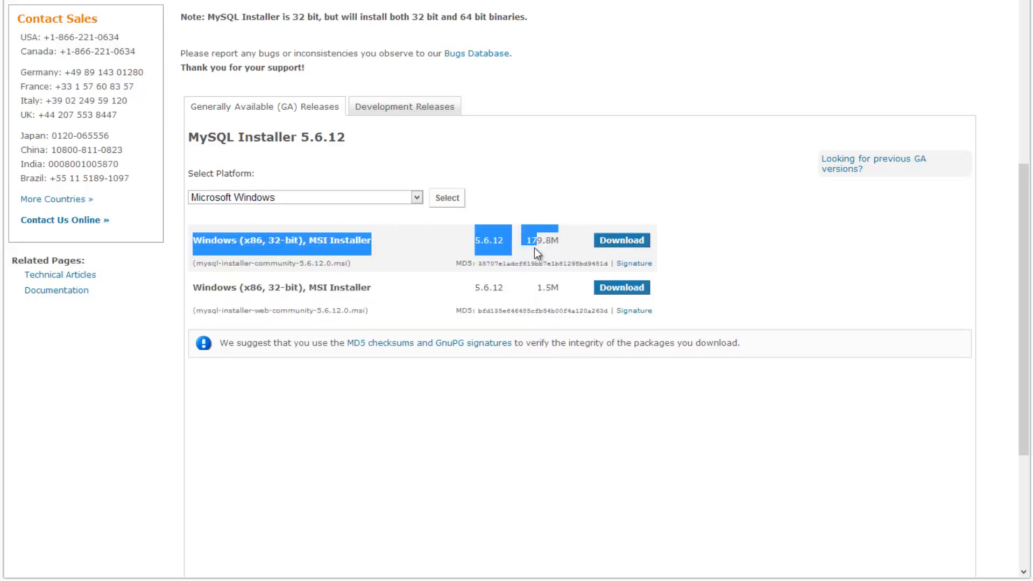
{"action": "mouse_move", "coordinate": [588, 263]}
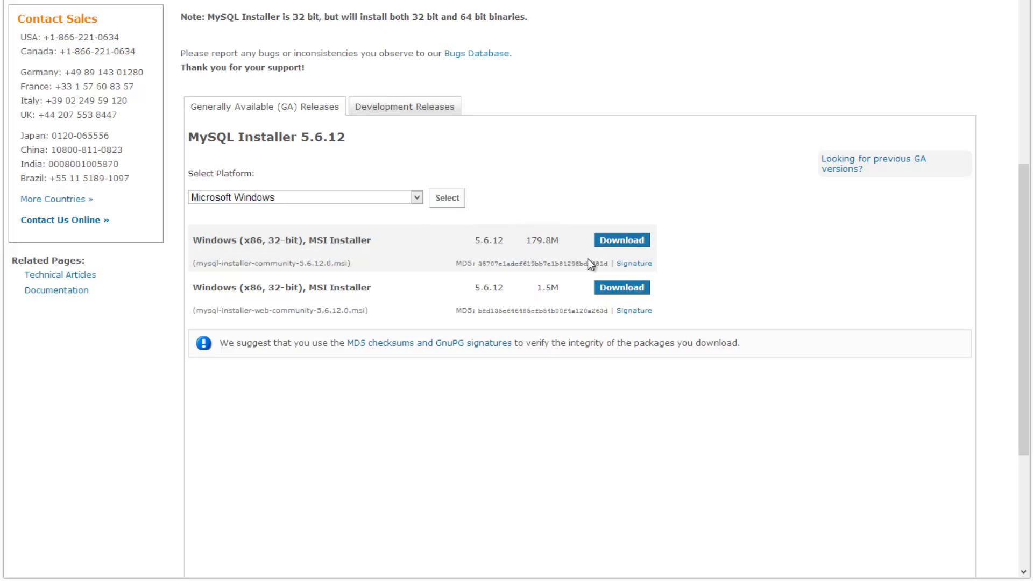
{"action": "left_click", "coordinate": [620, 240]}
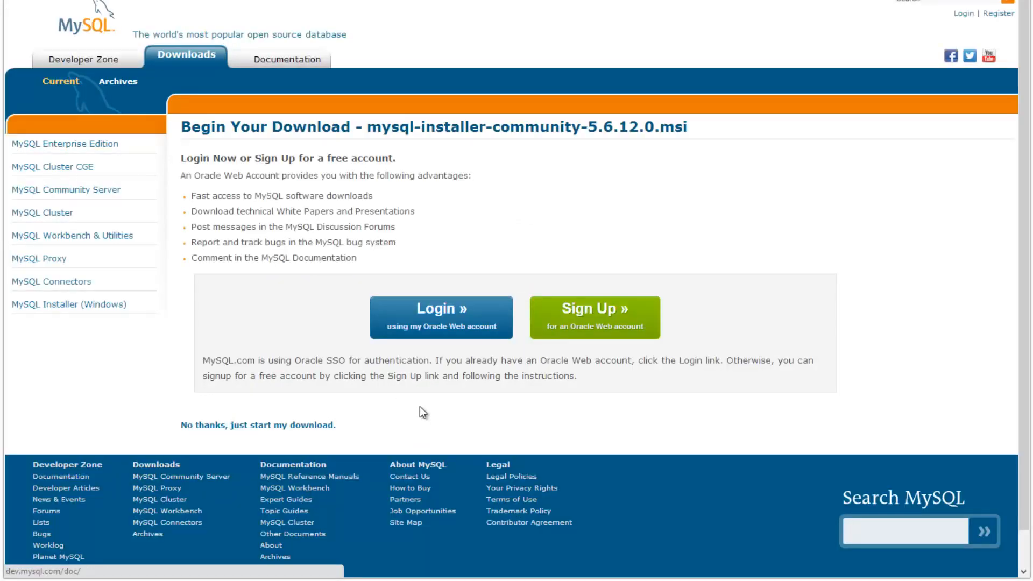
{"action": "scroll", "scroll_direction": "down", "scroll_amount": 3}
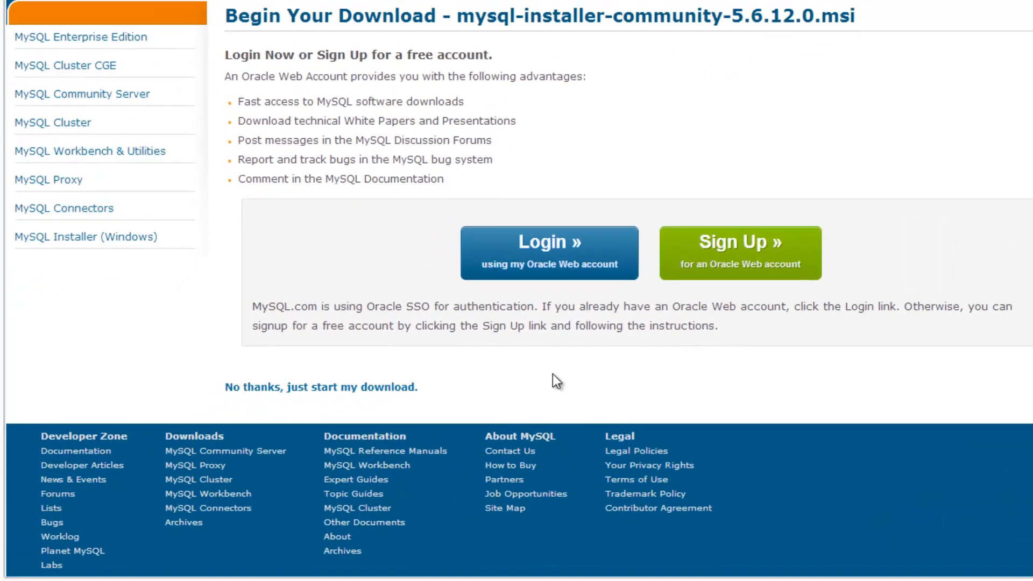
{"action": "scroll", "scroll_direction": "down", "scroll_amount": 3}
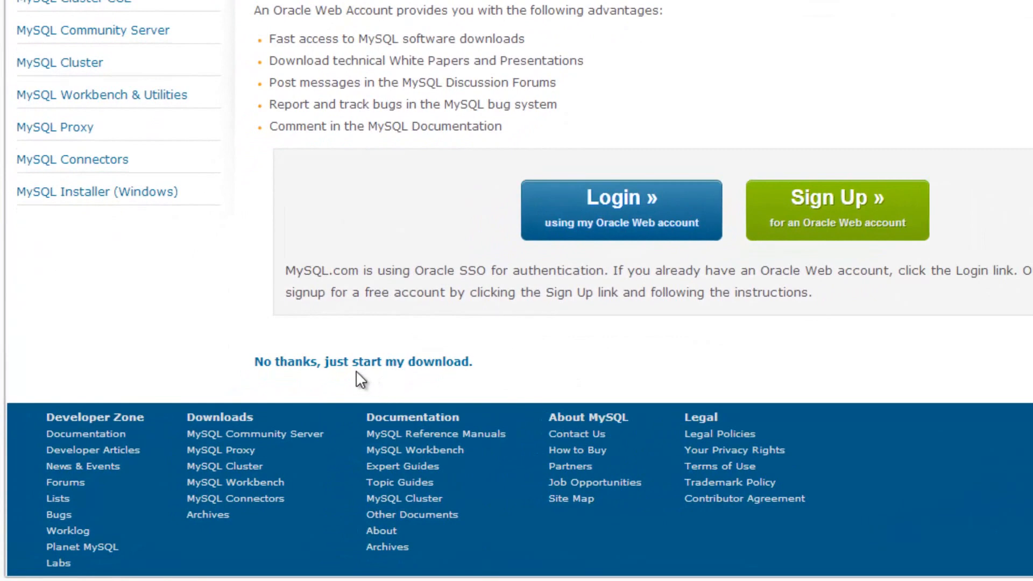
{"action": "left_click", "coordinate": [362, 361]}
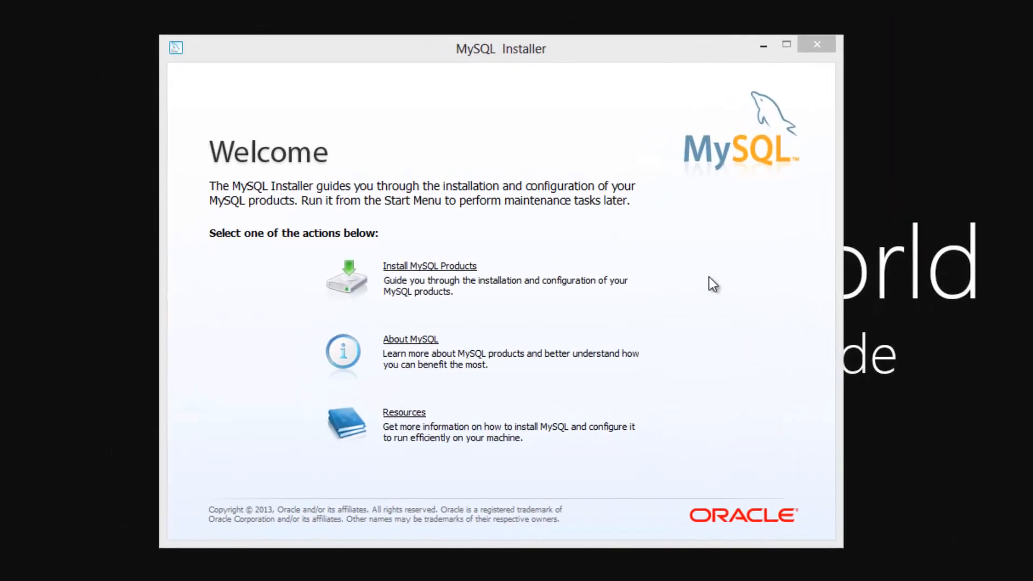
Choose Install MySQL Products and run the product update check through to setup types
{"action": "left_click", "coordinate": [429, 266]}
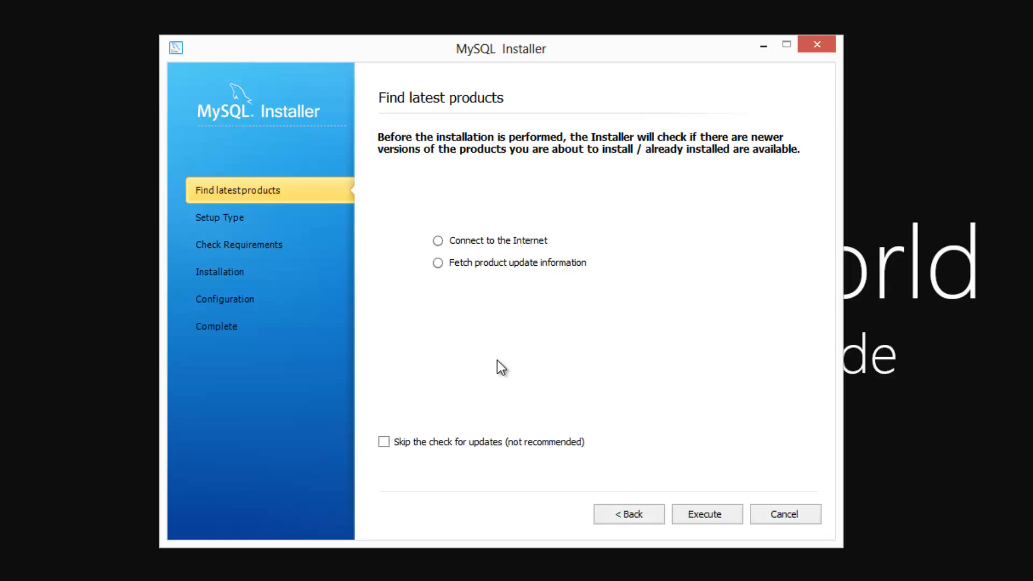
{"action": "left_click", "coordinate": [704, 514]}
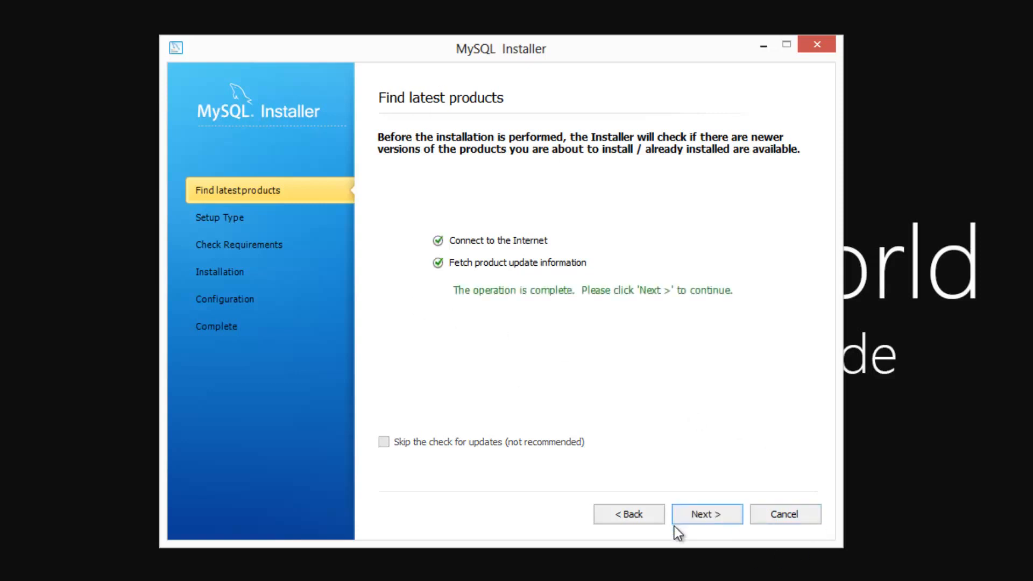
{"action": "left_click", "coordinate": [706, 514]}
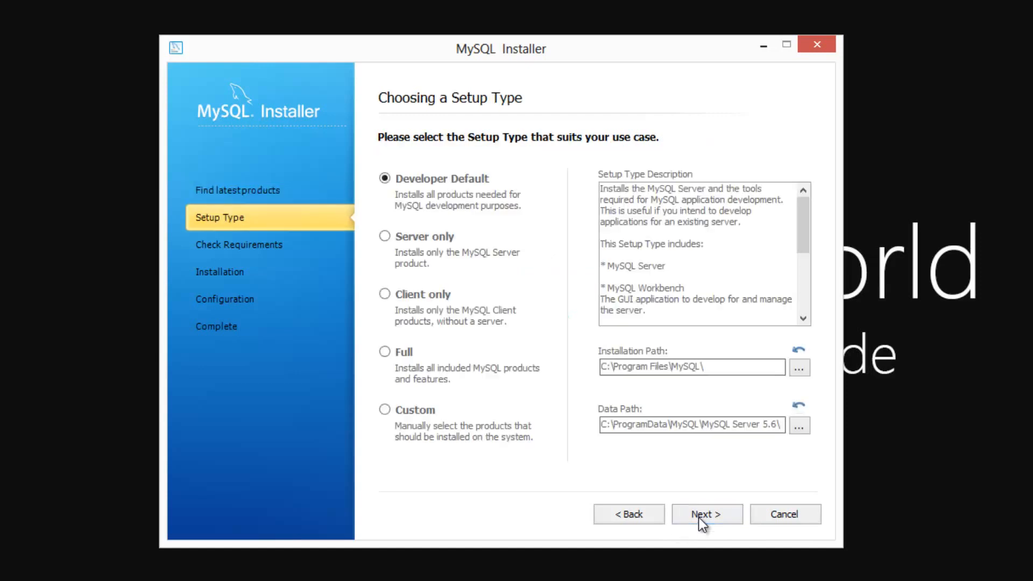
{"action": "mouse_move", "coordinate": [466, 141]}
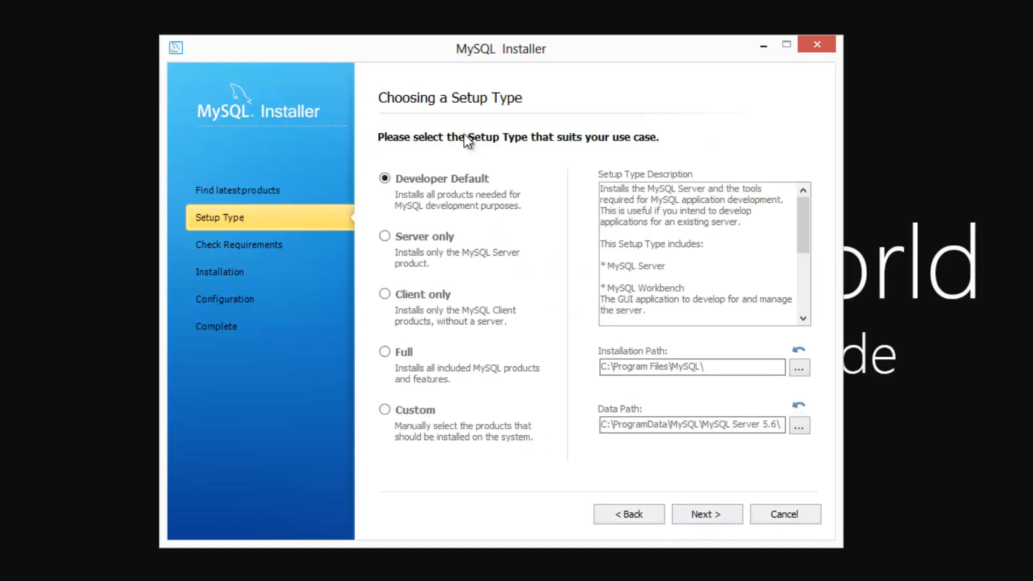
{"action": "mouse_move", "coordinate": [747, 126]}
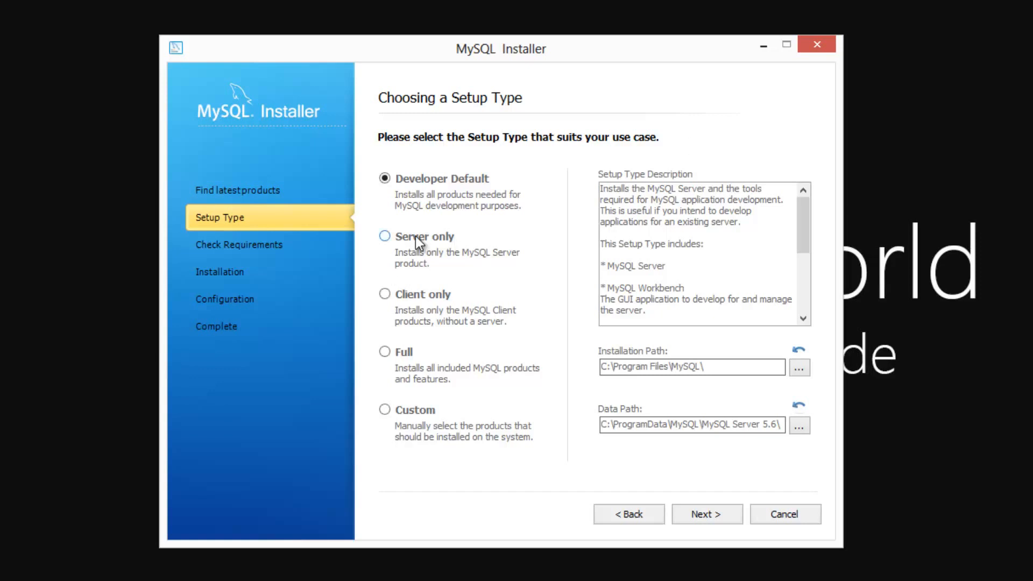
Select the Server only setup type instead of Developer Default and continue
{"action": "left_click", "coordinate": [384, 236]}
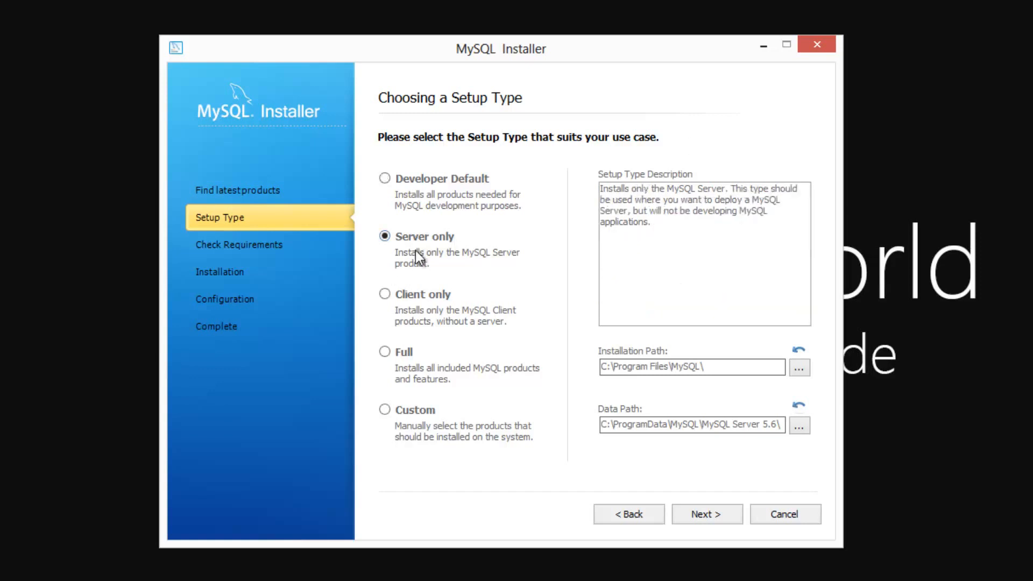
{"action": "left_click", "coordinate": [384, 179]}
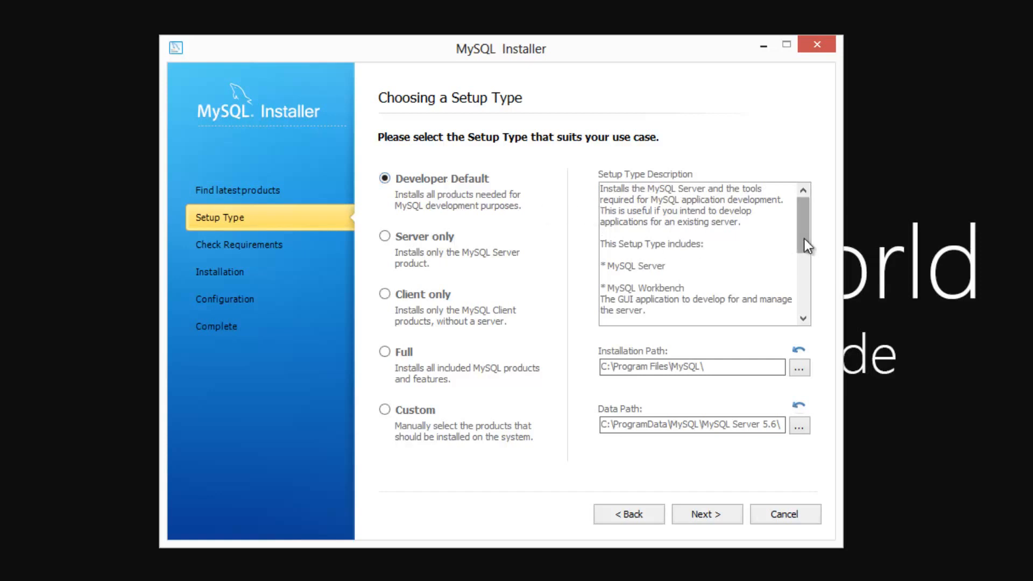
{"action": "left_click", "coordinate": [385, 237]}
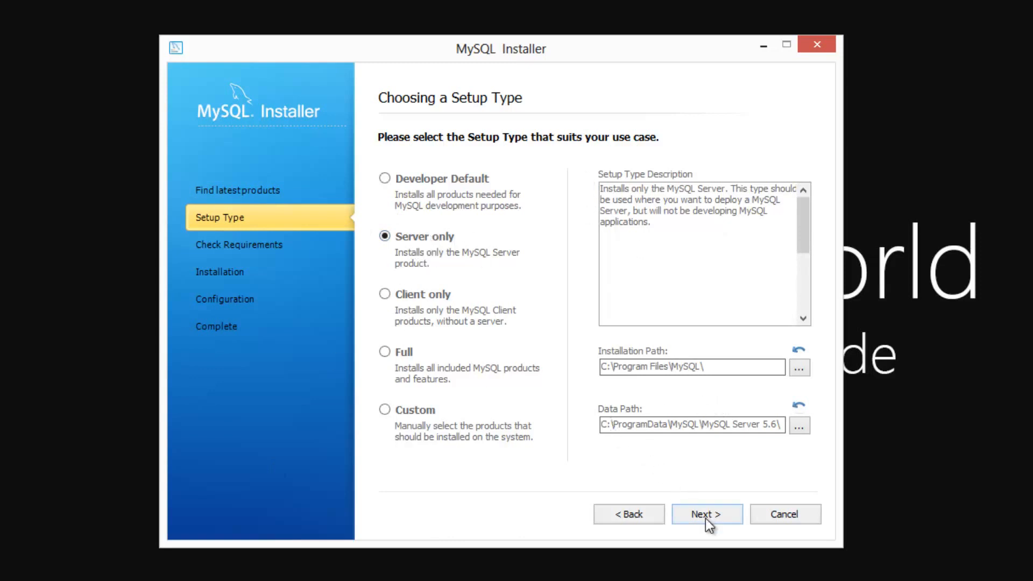
{"action": "mouse_move", "coordinate": [658, 446]}
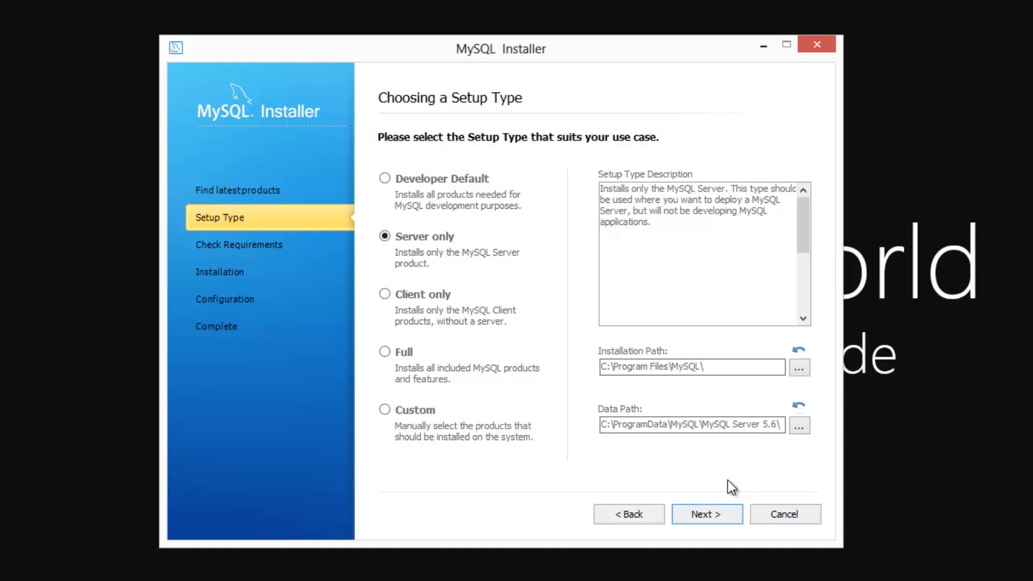
{"action": "mouse_move", "coordinate": [633, 468]}
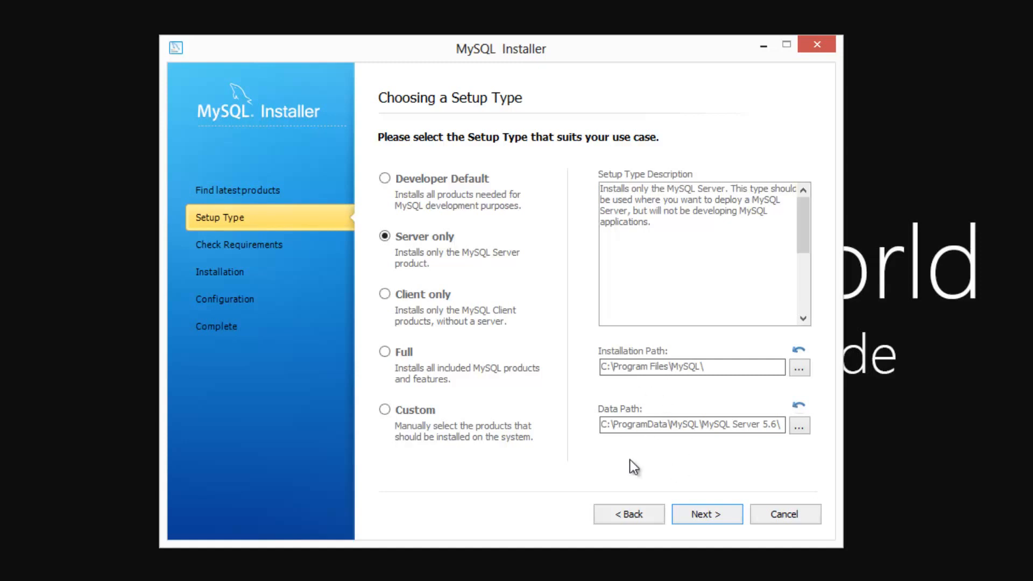
{"action": "left_click", "coordinate": [707, 514]}
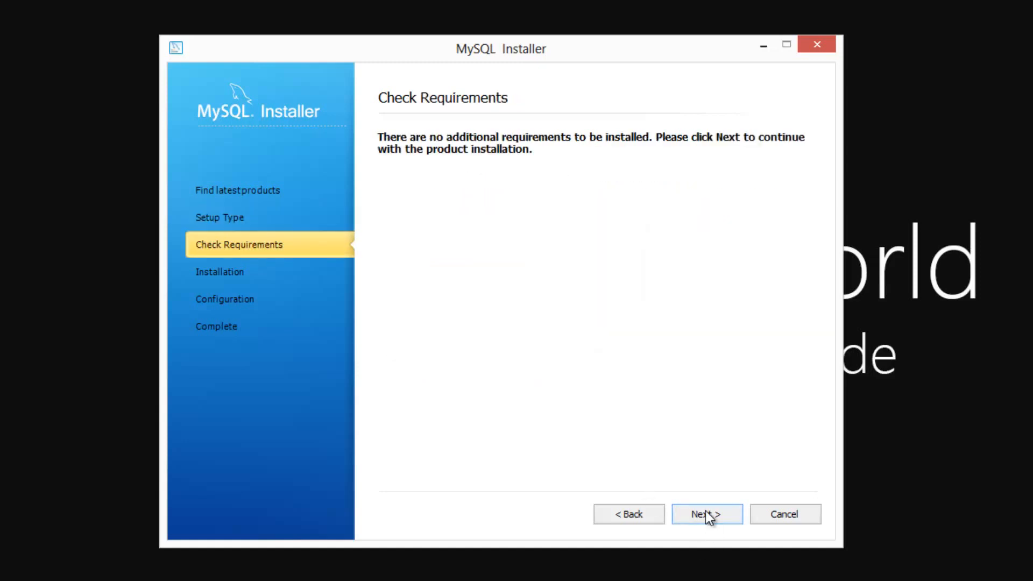
Execute the MySQL Server 5.6.12 installation and advance to server configuration
{"action": "left_click", "coordinate": [706, 514]}
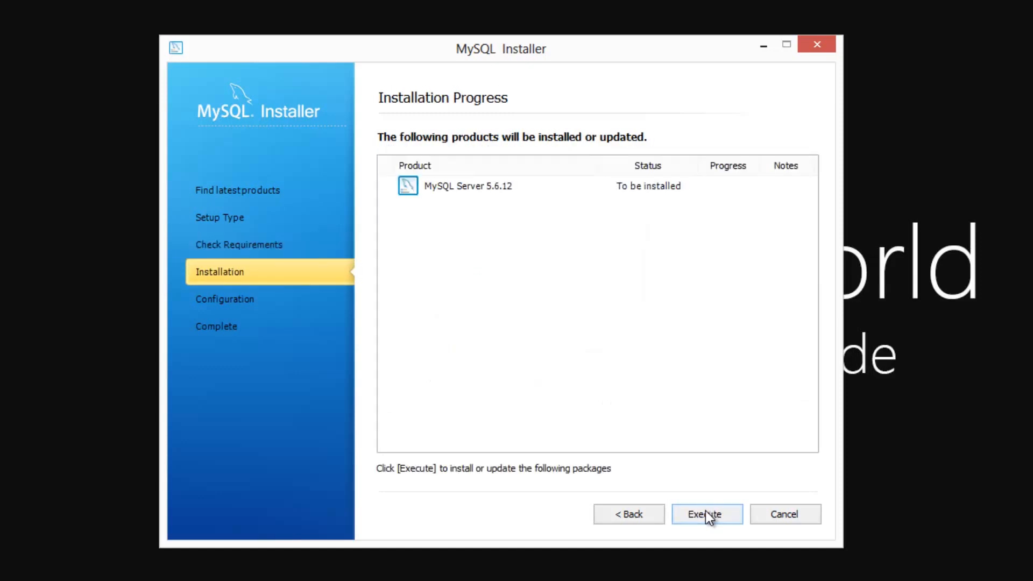
{"action": "left_click", "coordinate": [707, 514]}
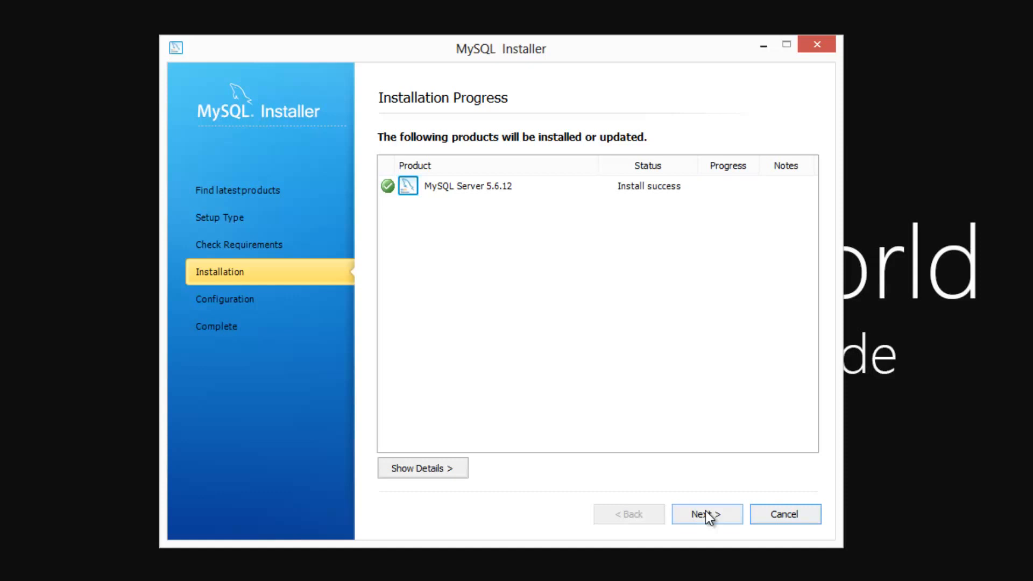
{"action": "left_click", "coordinate": [707, 514]}
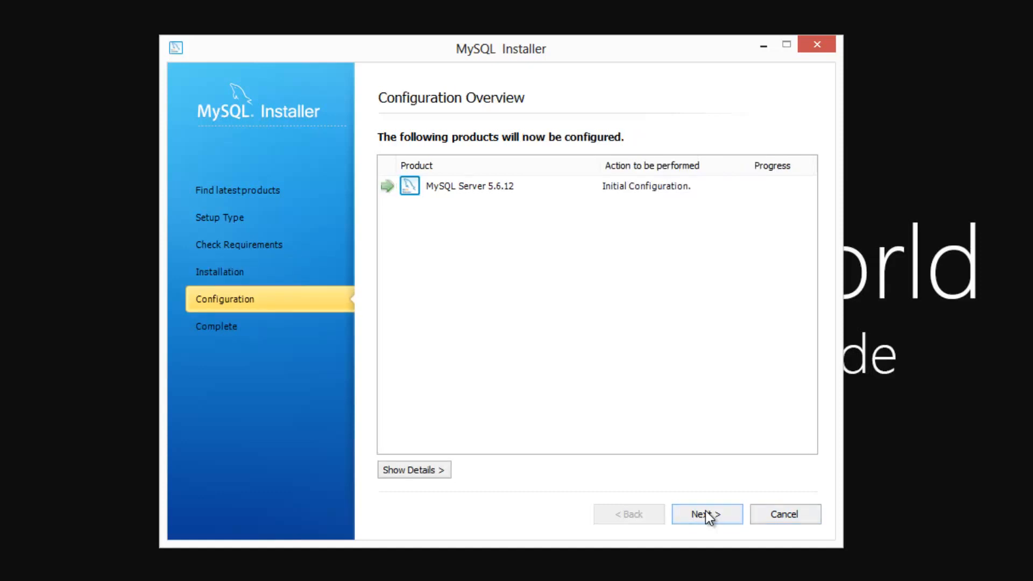
{"action": "left_click", "coordinate": [707, 514]}
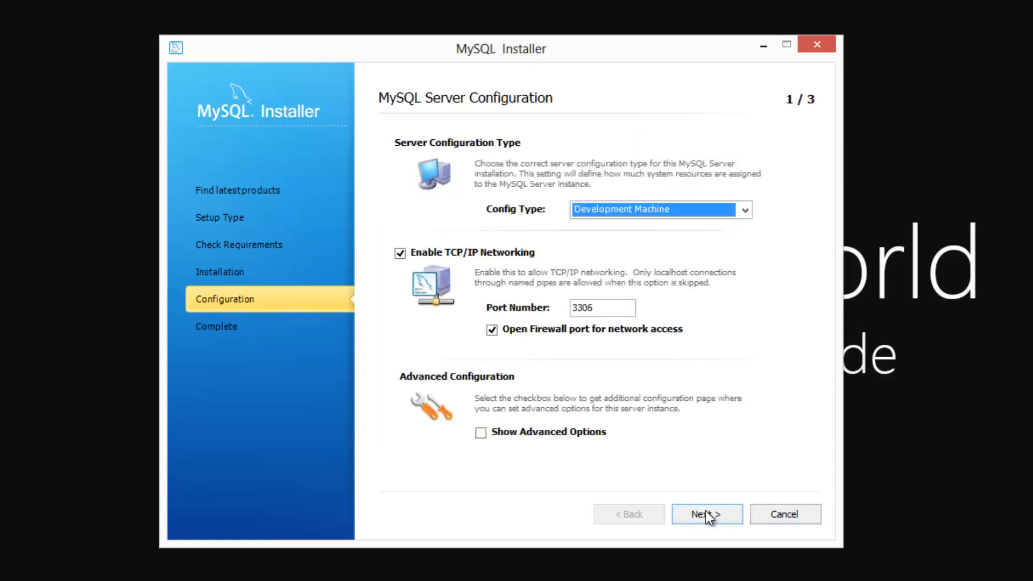
{"action": "mouse_move", "coordinate": [428, 190]}
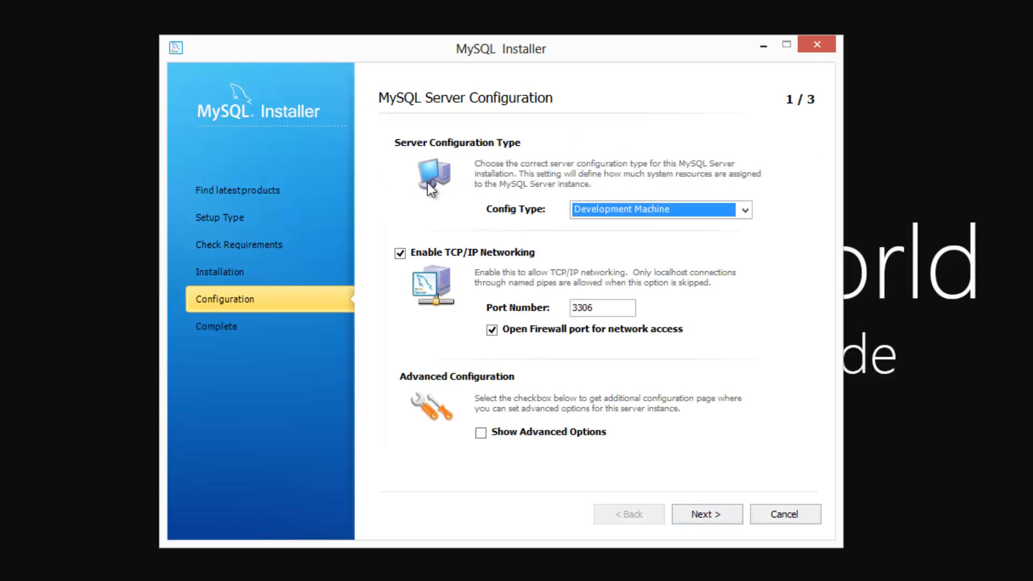
Review configuration types, keeping Development Machine on TCP/IP port 3306, and continue
{"action": "left_click", "coordinate": [743, 209]}
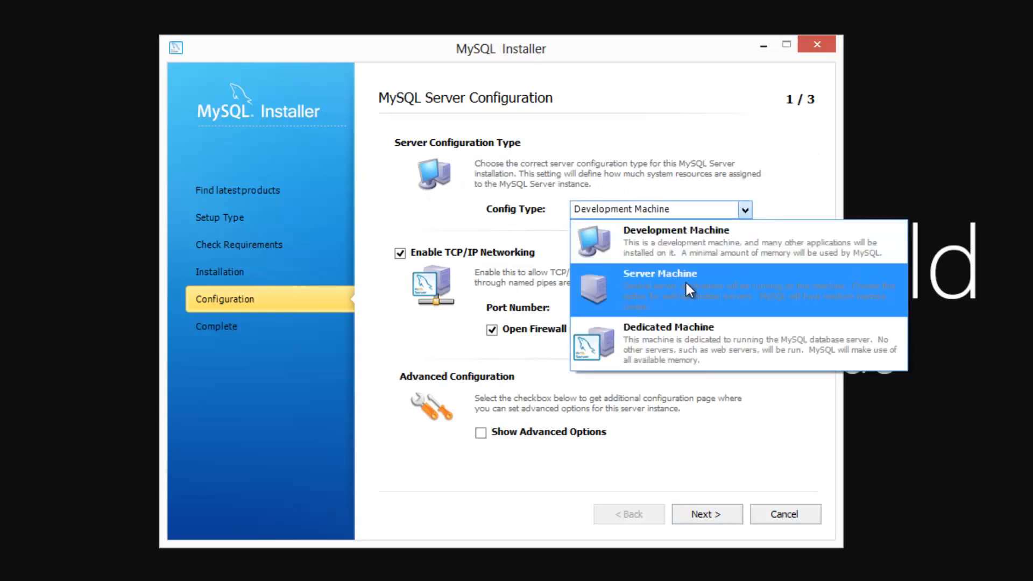
{"action": "mouse_move", "coordinate": [679, 241]}
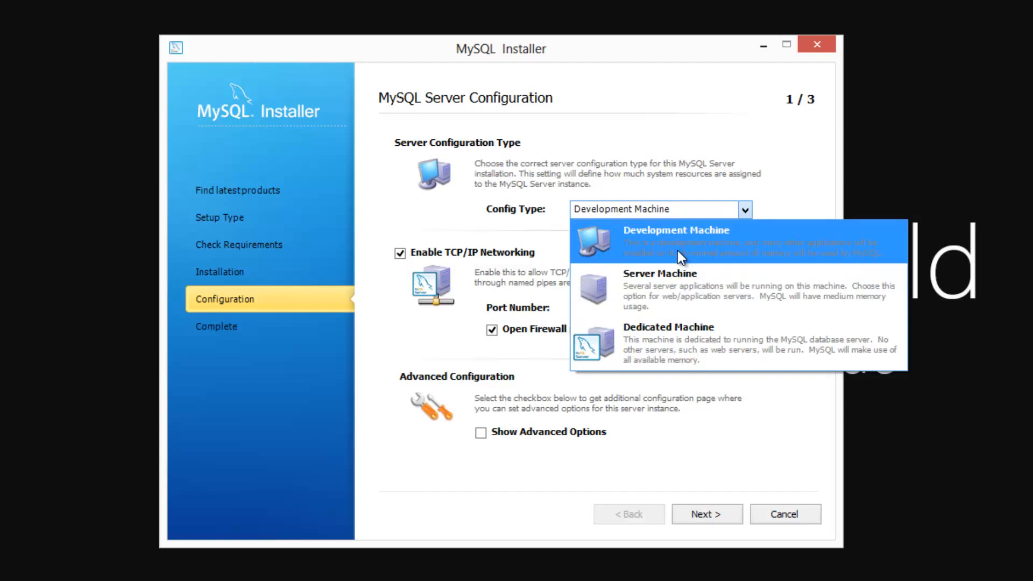
{"action": "mouse_move", "coordinate": [692, 267]}
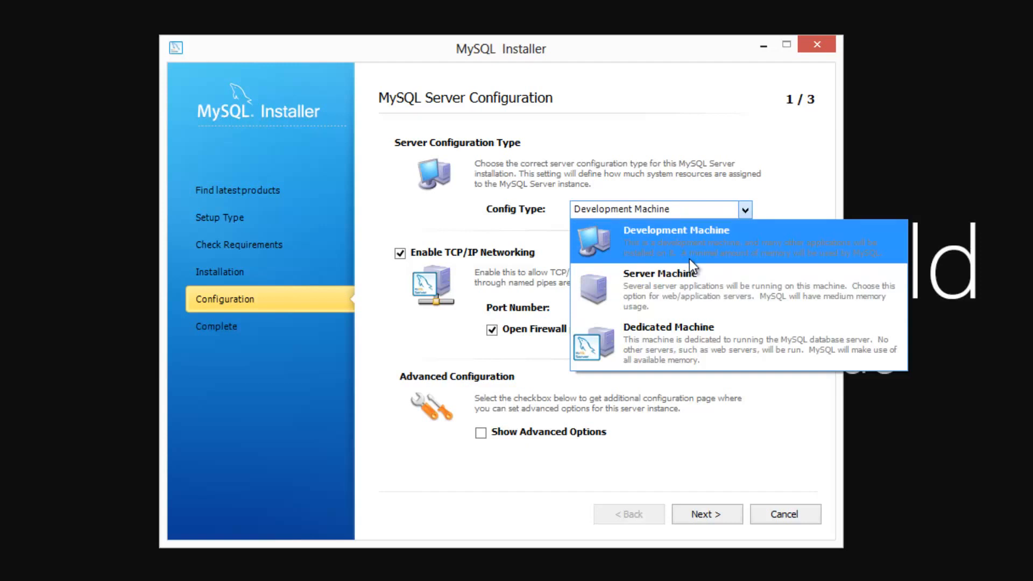
{"action": "mouse_move", "coordinate": [651, 250]}
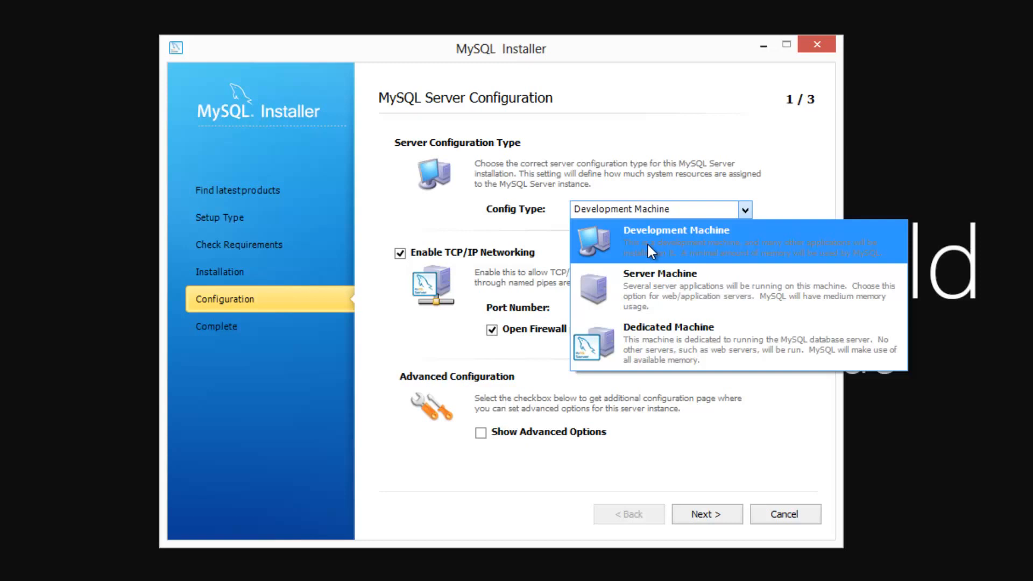
{"action": "mouse_move", "coordinate": [659, 290]}
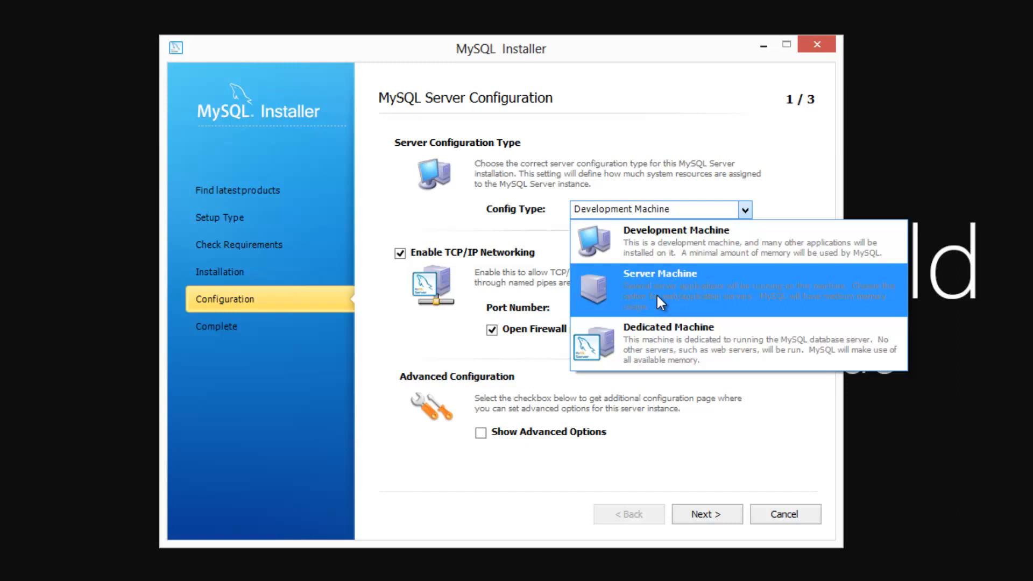
{"action": "mouse_move", "coordinate": [740, 310]}
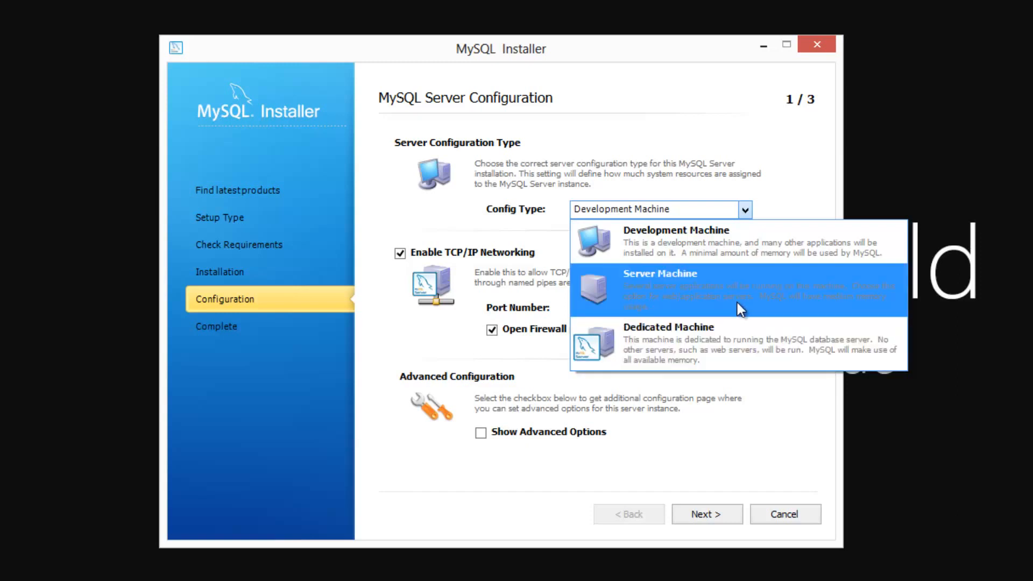
{"action": "mouse_move", "coordinate": [718, 320]}
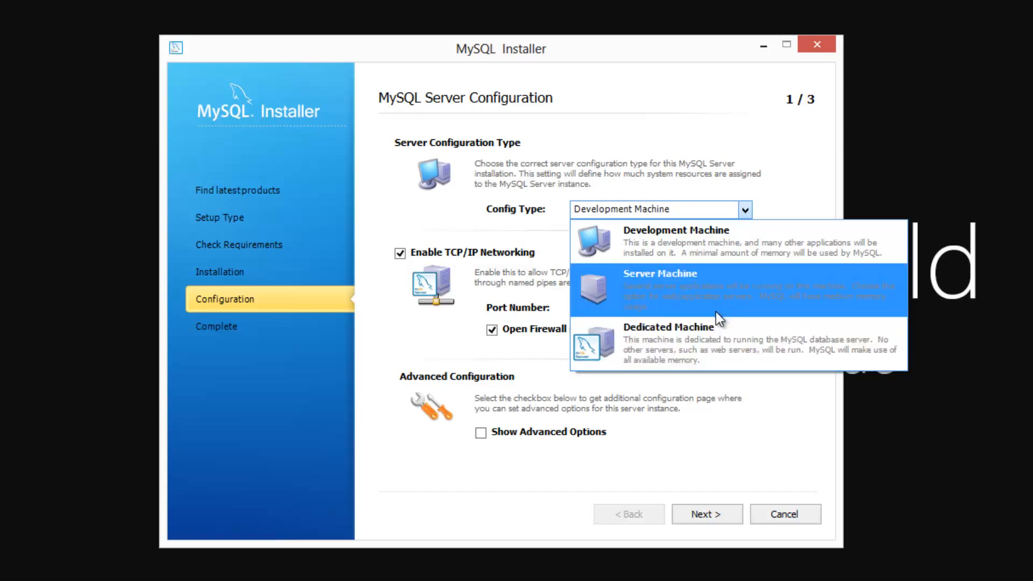
{"action": "mouse_move", "coordinate": [736, 367]}
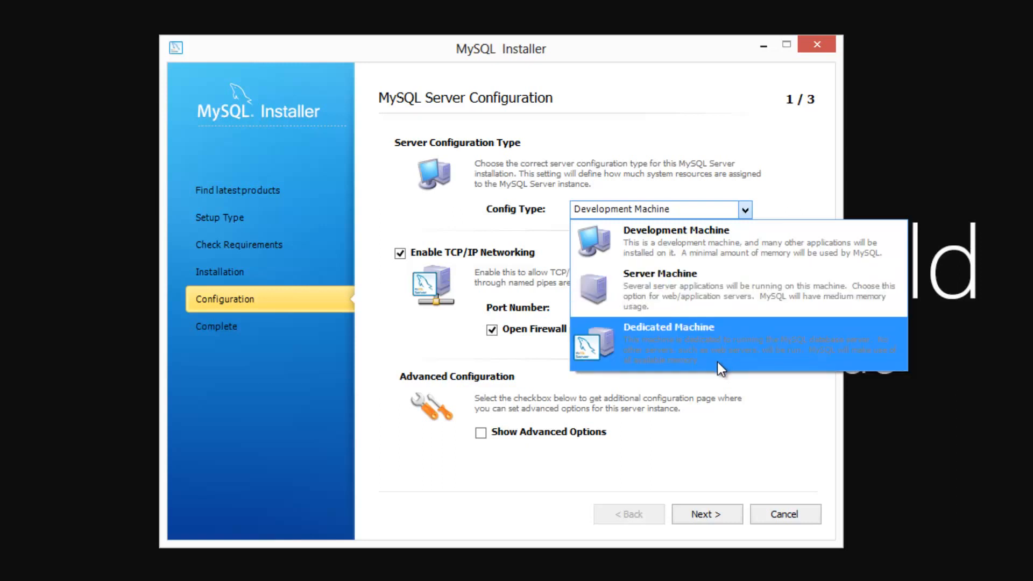
{"action": "mouse_move", "coordinate": [657, 241]}
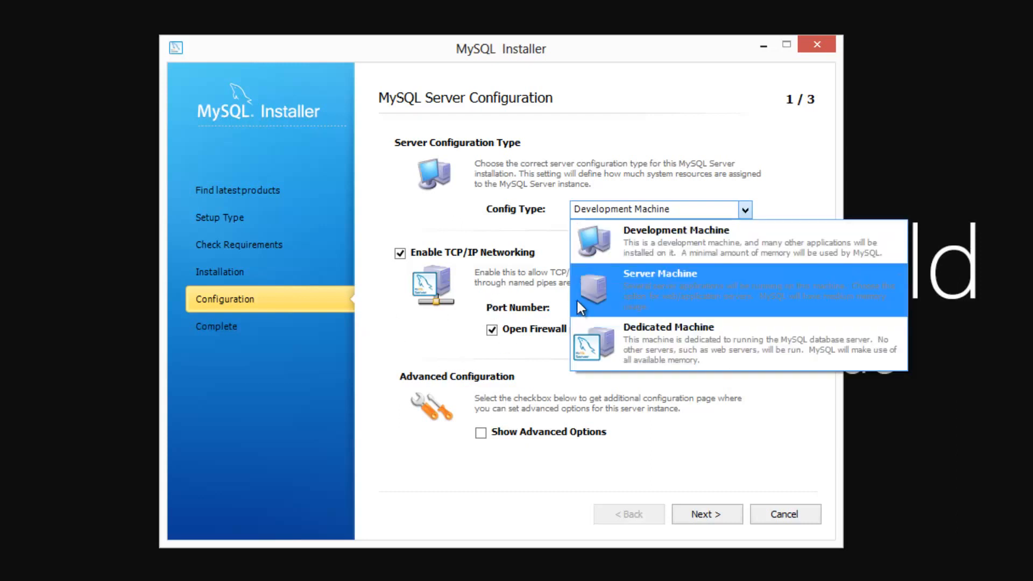
{"action": "mouse_move", "coordinate": [675, 318]}
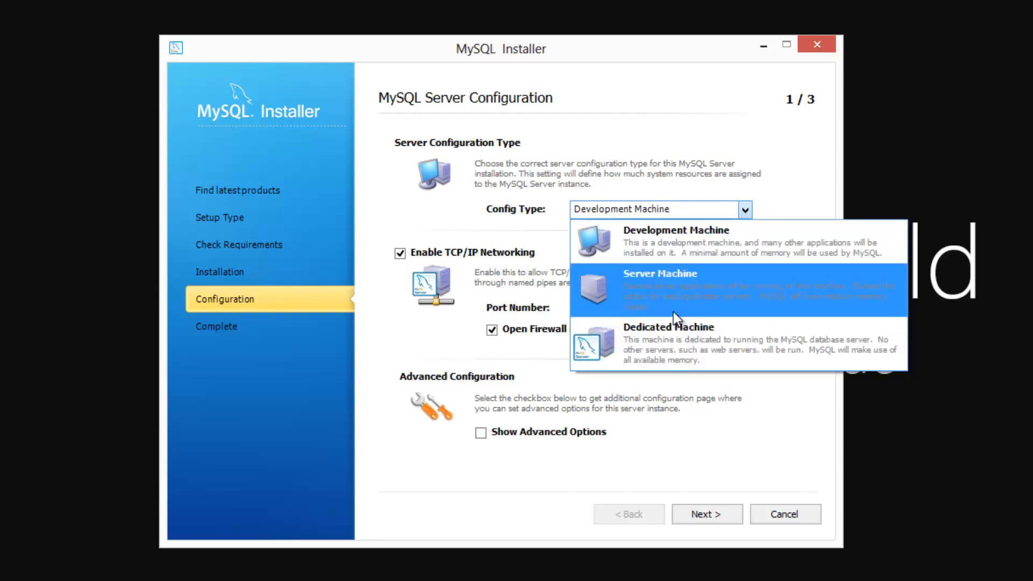
{"action": "left_click", "coordinate": [674, 229]}
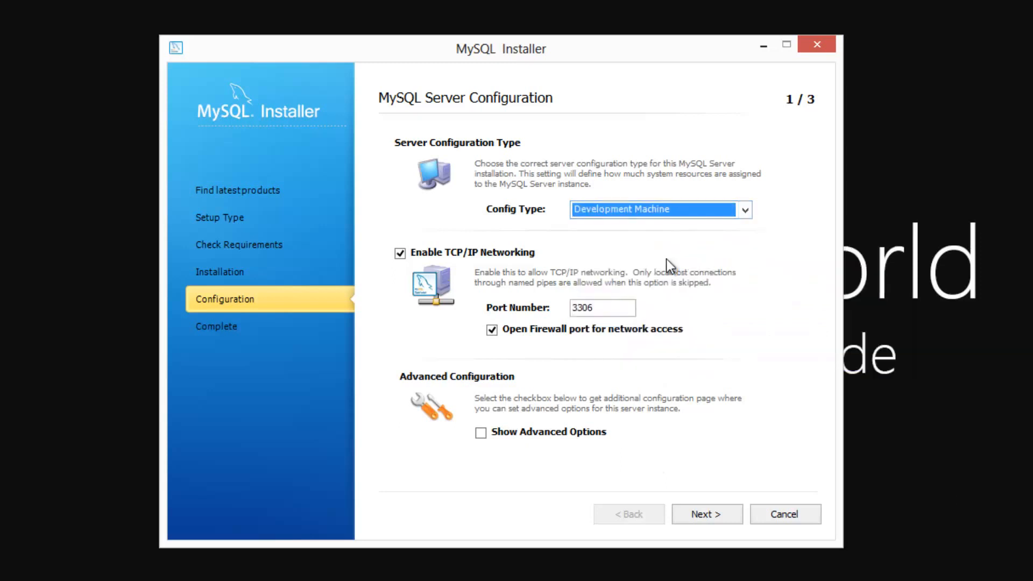
{"action": "mouse_move", "coordinate": [429, 270]}
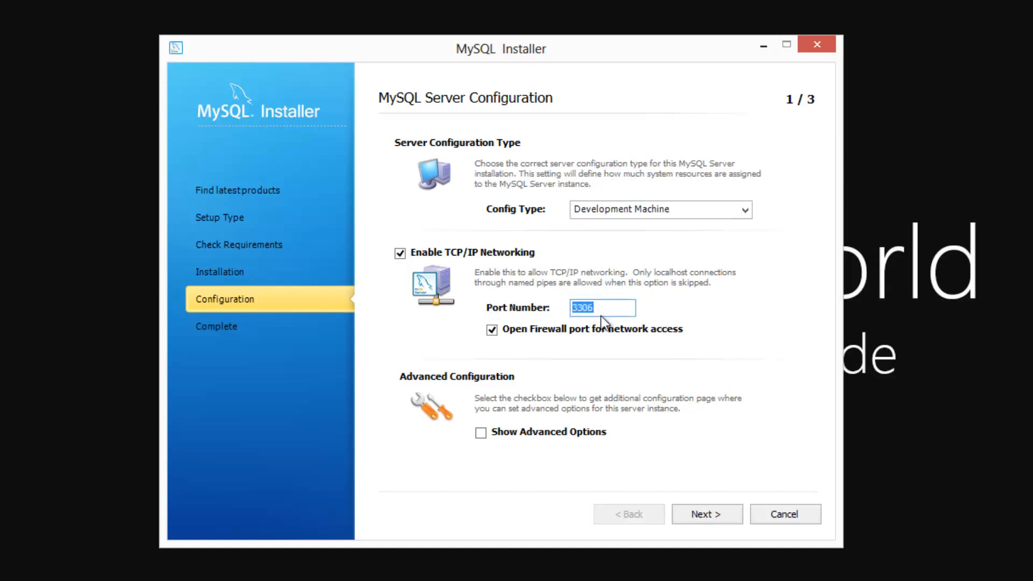
{"action": "mouse_move", "coordinate": [610, 469]}
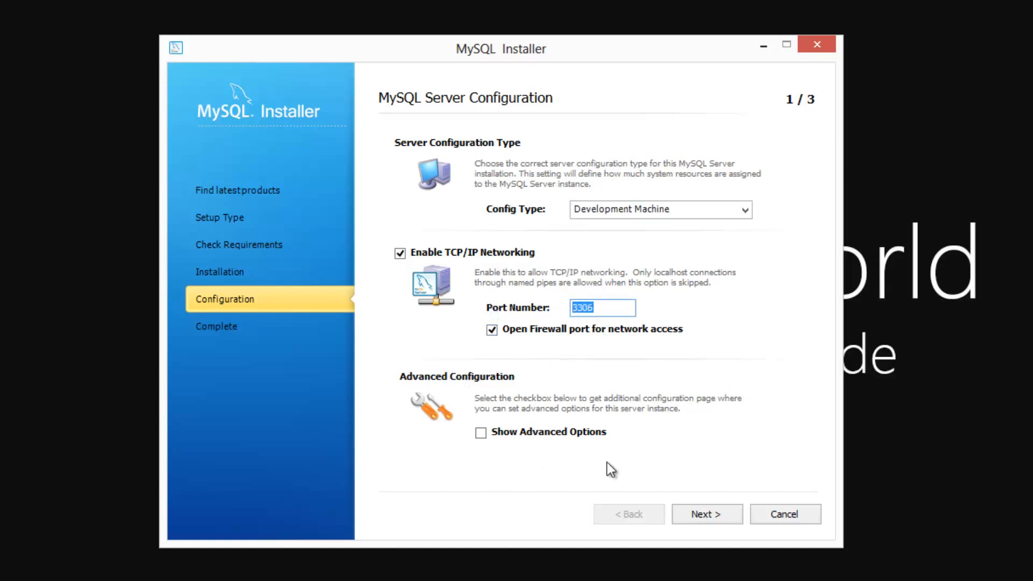
{"action": "left_click", "coordinate": [705, 514]}
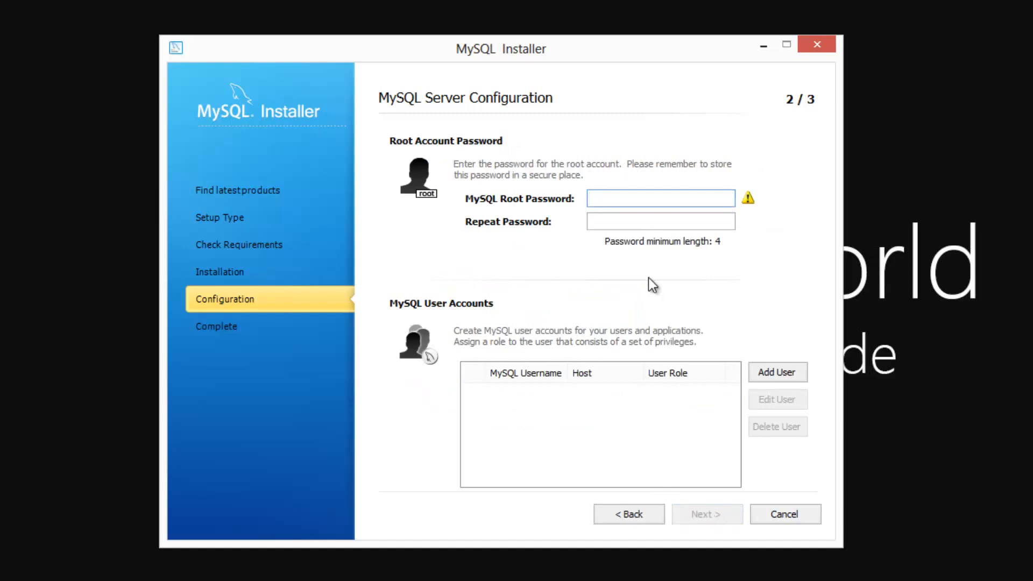
Enter and repeat the MySQL root password, then continue to service settings
{"action": "left_click", "coordinate": [660, 199]}
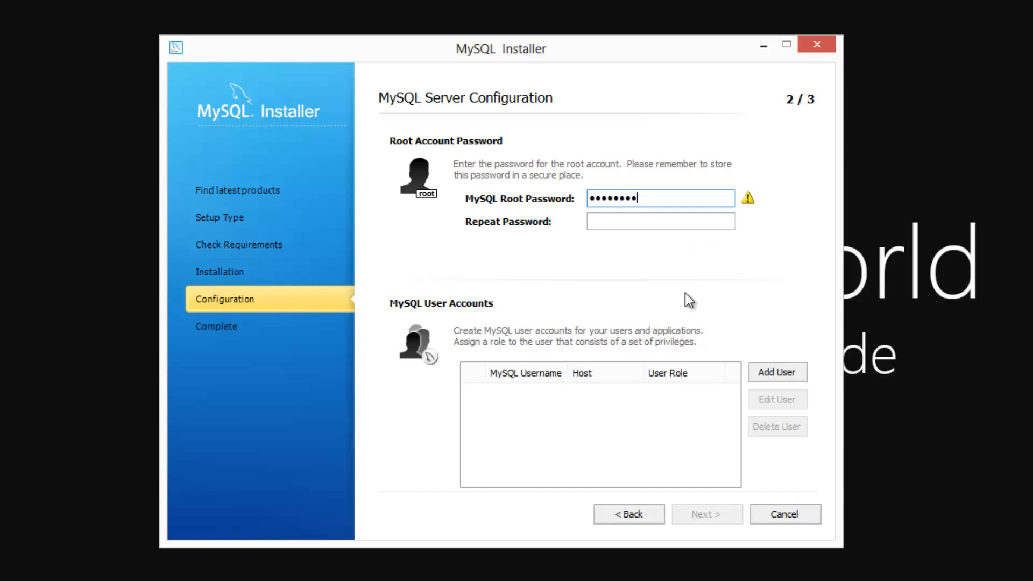
{"action": "type", "text": "••••"}
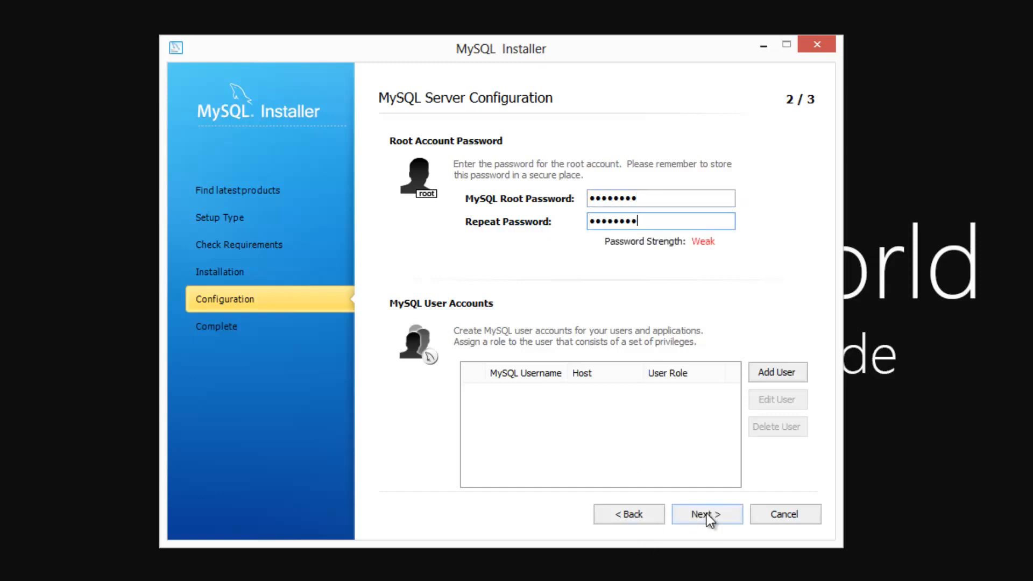
{"action": "left_click", "coordinate": [707, 514]}
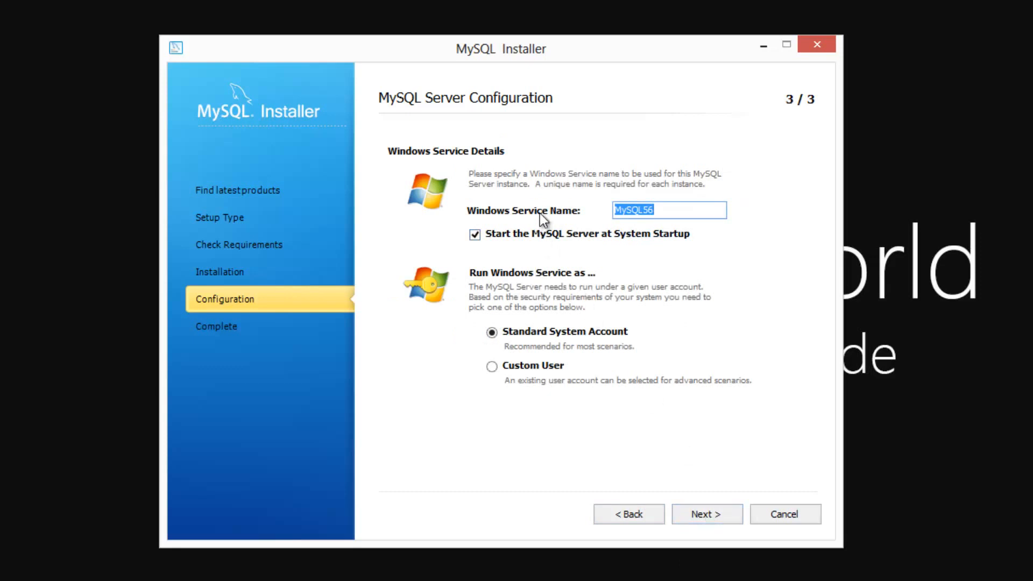
{"action": "mouse_move", "coordinate": [707, 210]}
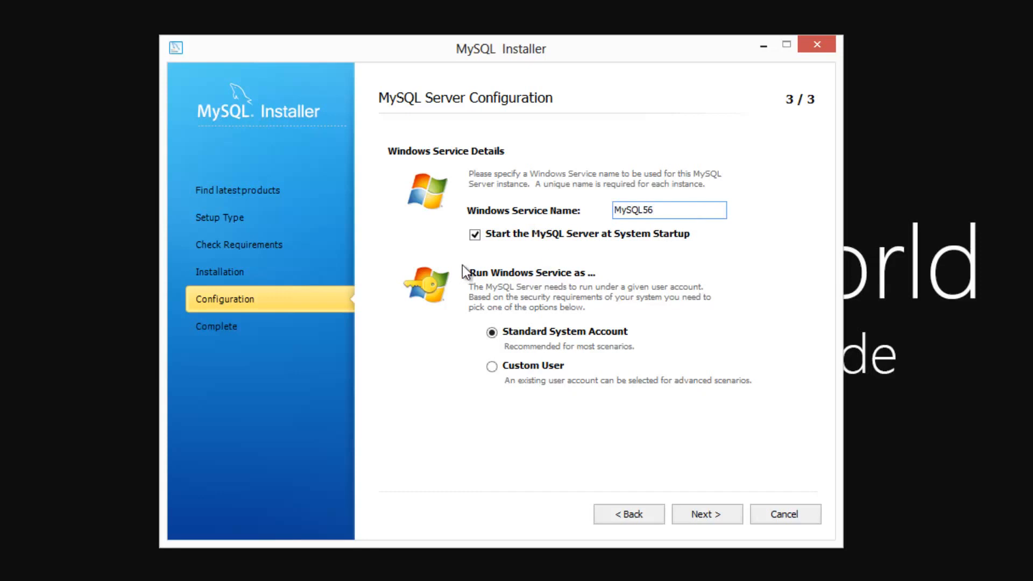
{"action": "mouse_move", "coordinate": [628, 250]}
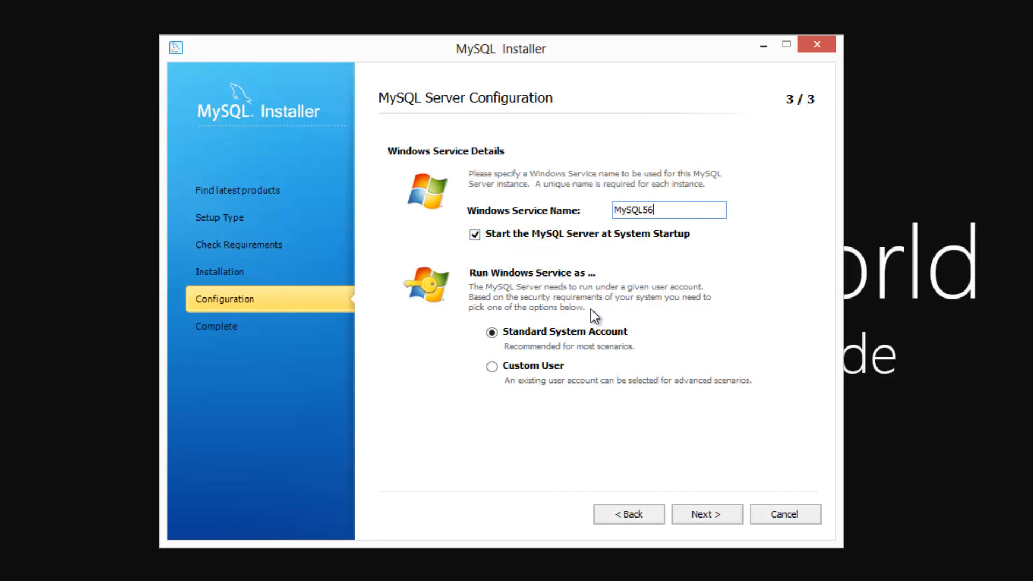
{"action": "mouse_move", "coordinate": [626, 443]}
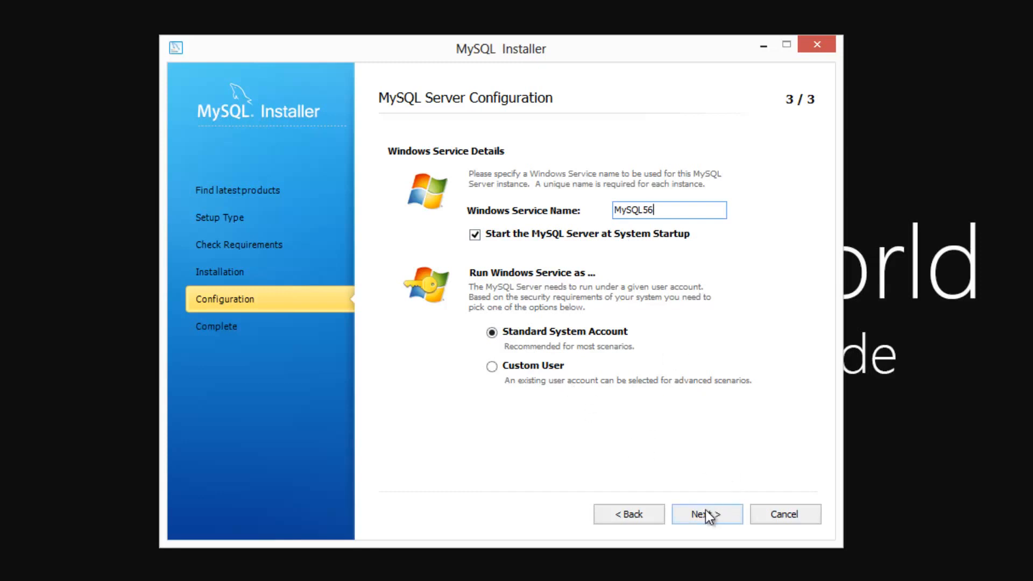
Accept the MySQL56 service under the Standard System Account, starting at system startup
{"action": "left_click", "coordinate": [706, 514]}
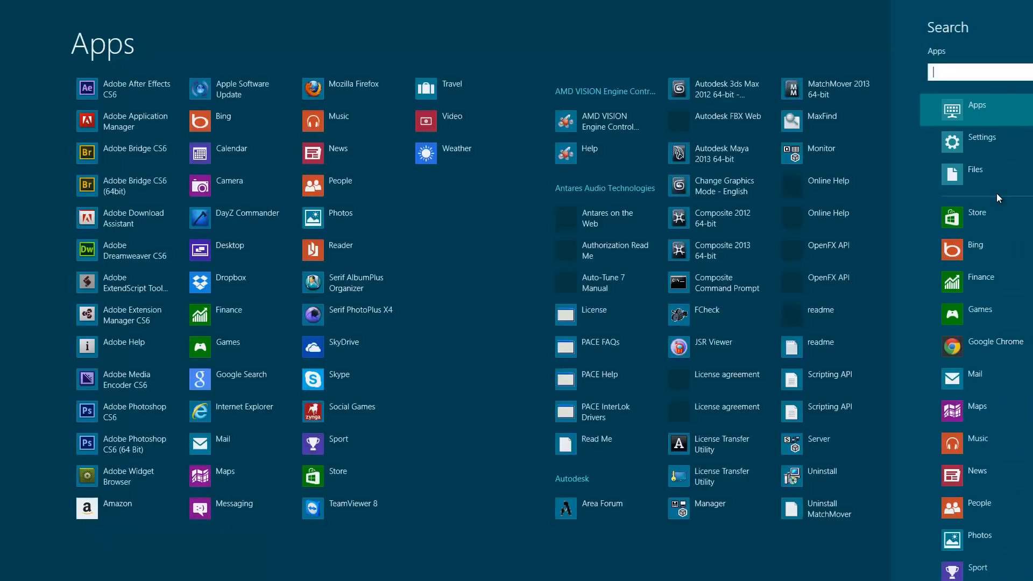
Launch MySQL 5.6 Command Line Client via a 'mys' search and submit the root password
{"action": "type", "text": "mys"}
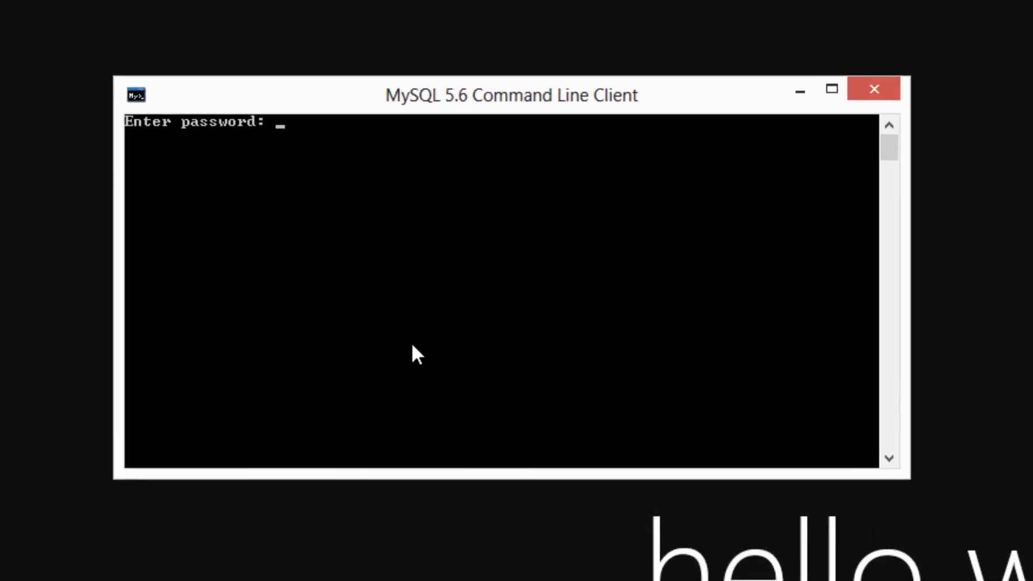
{"action": "key", "text": "Return"}
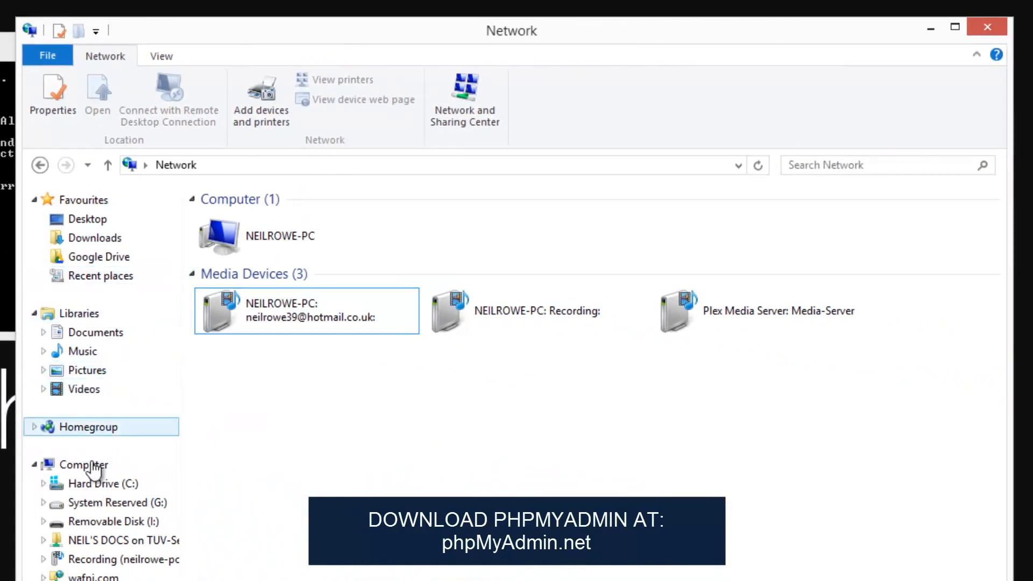
Browse to C:\inetpub\wwwroot and select the phpMyAdmin folder
{"action": "left_click", "coordinate": [103, 484]}
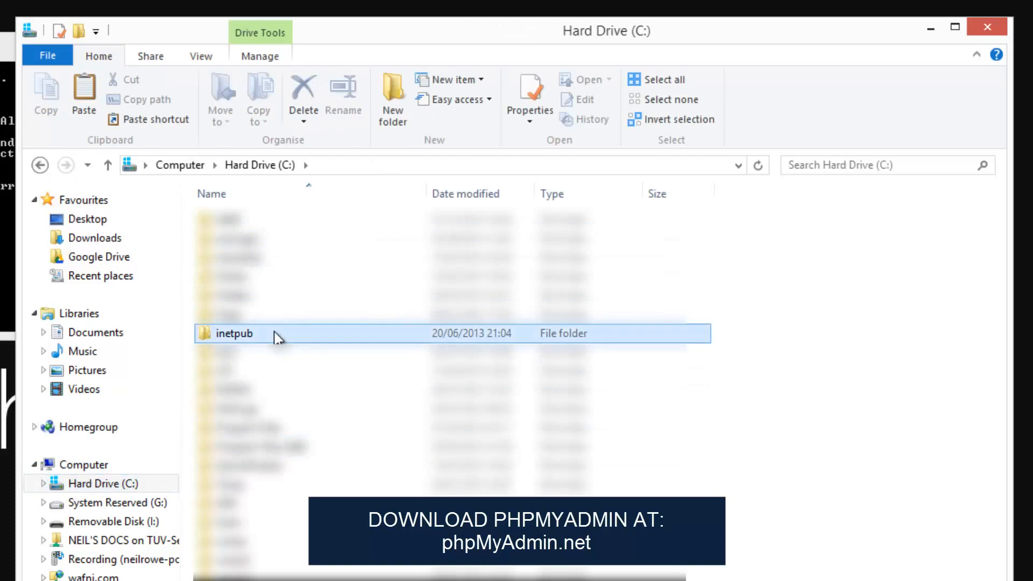
{"action": "double_click", "coordinate": [235, 333]}
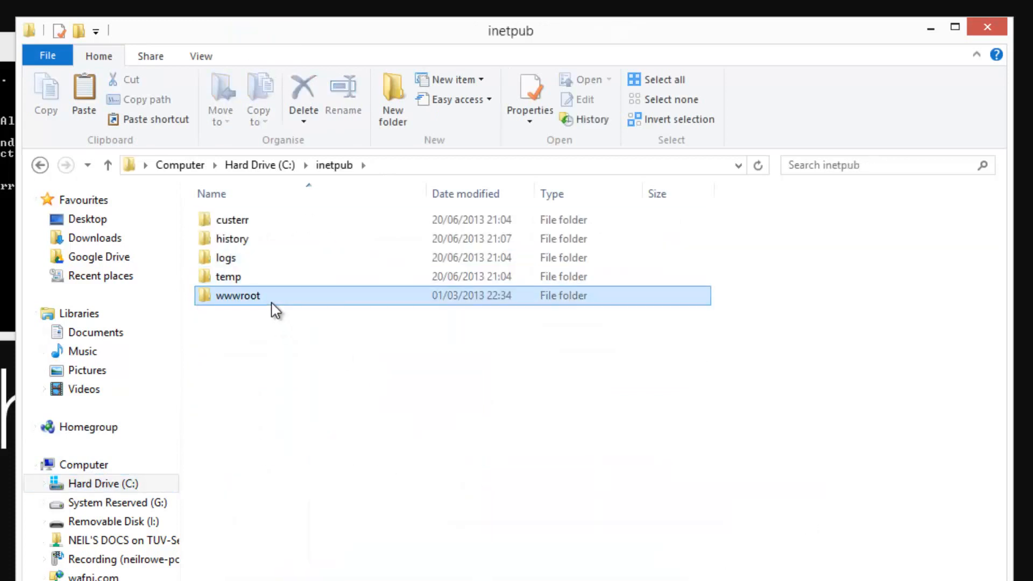
{"action": "double_click", "coordinate": [238, 295]}
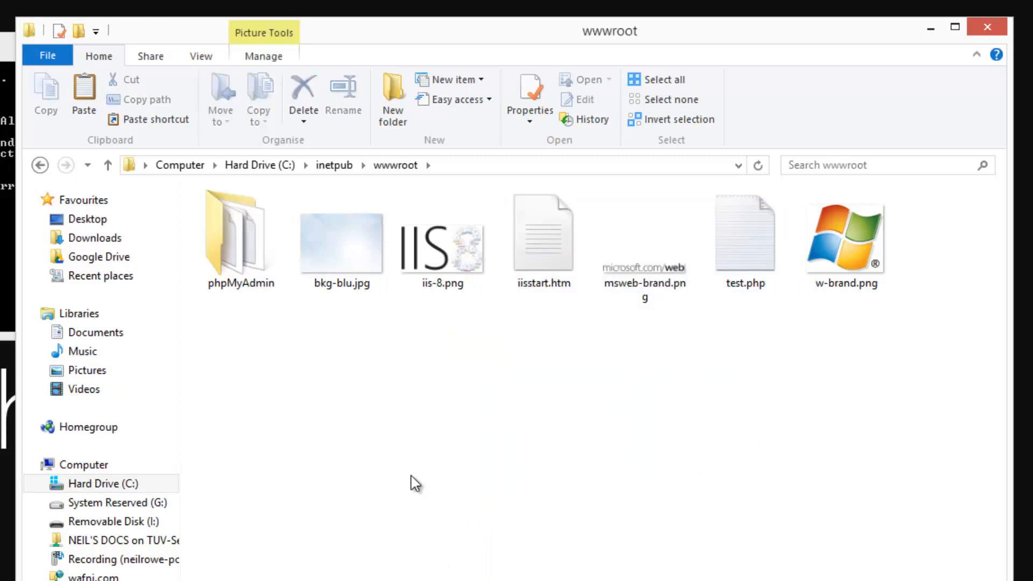
{"action": "left_click", "coordinate": [241, 237]}
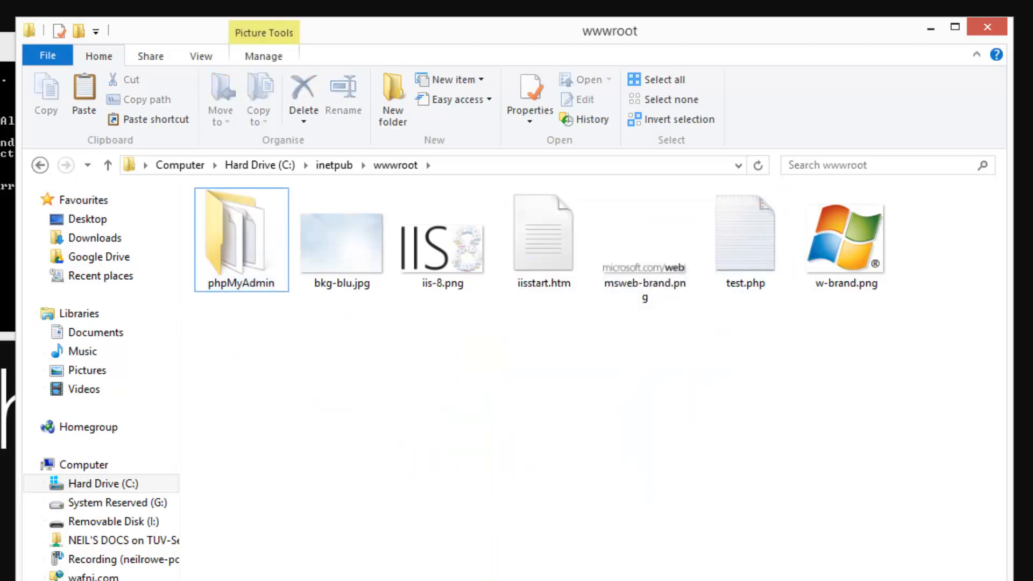